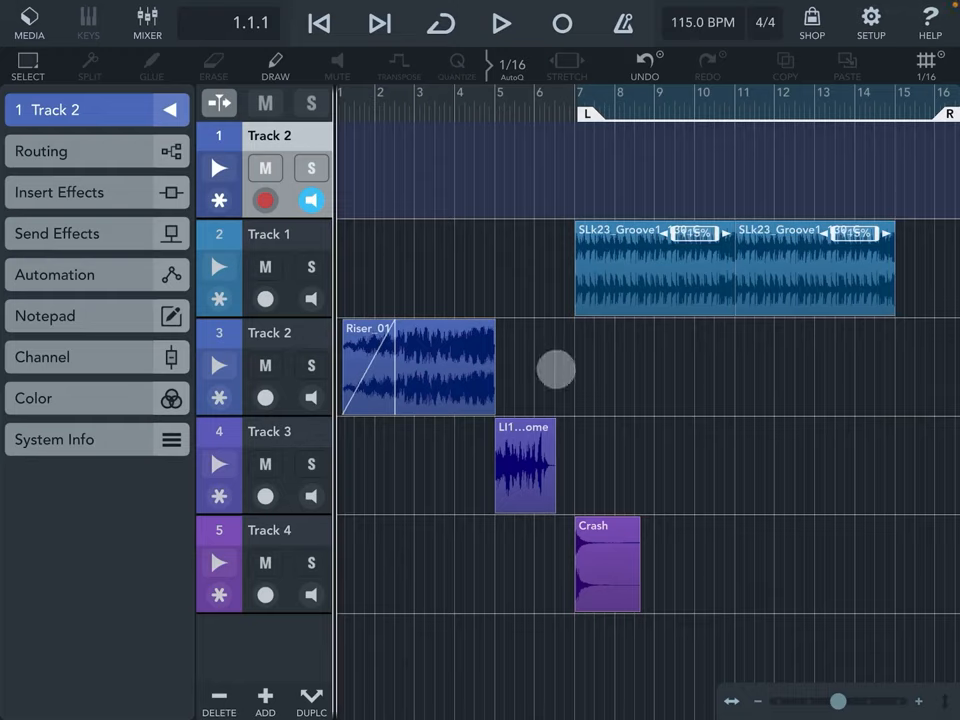
Step: Bring up the media browser on the Audio files library
left_click(28, 22)
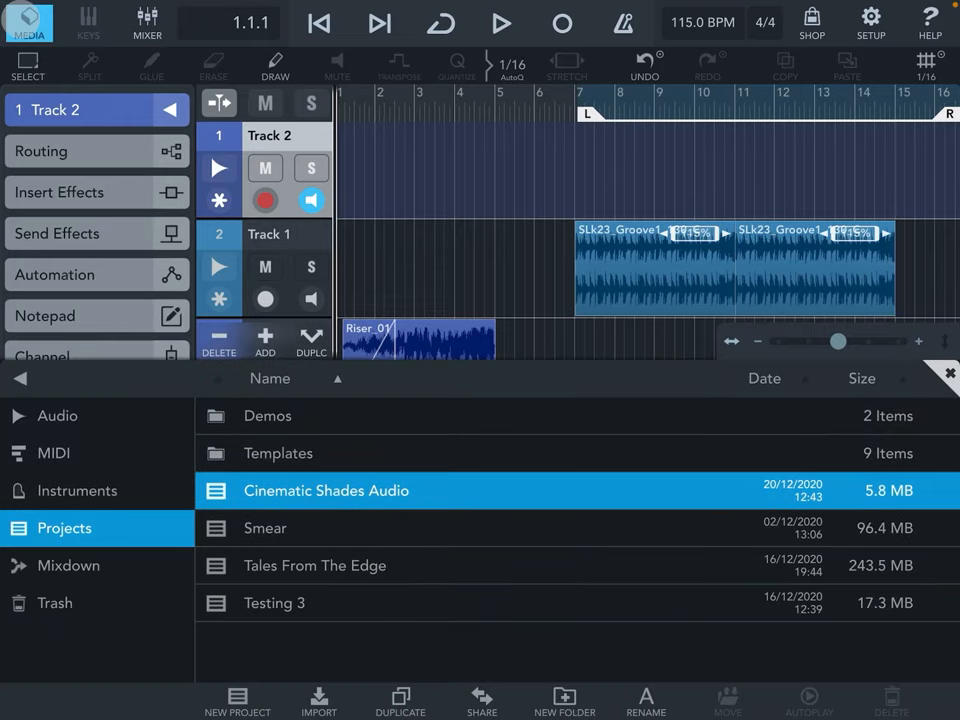
left_click(56, 416)
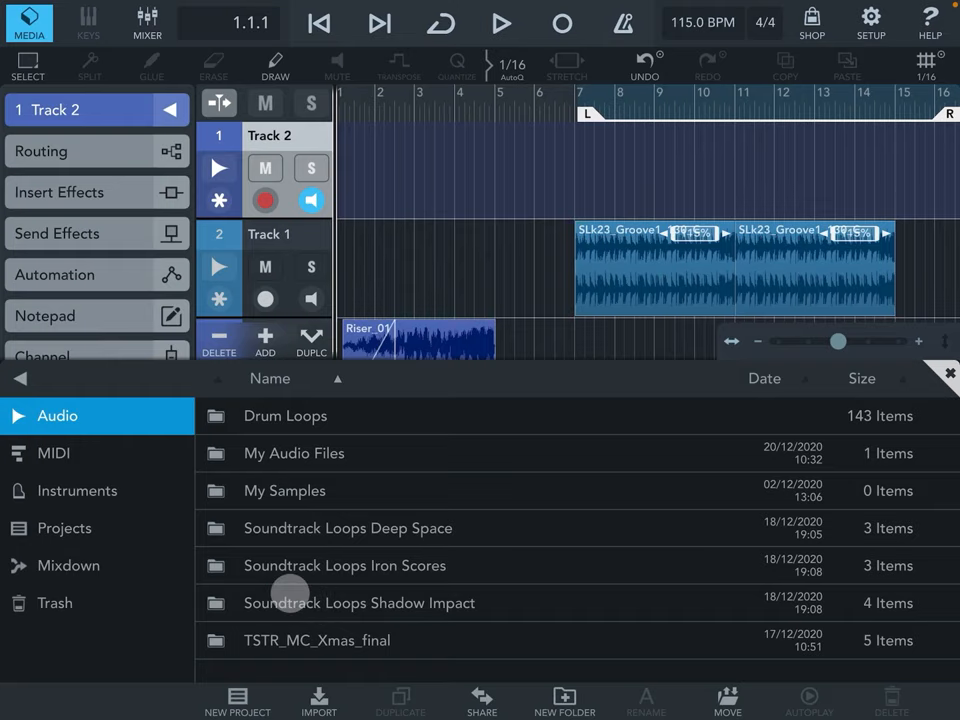
mouse_move(246, 542)
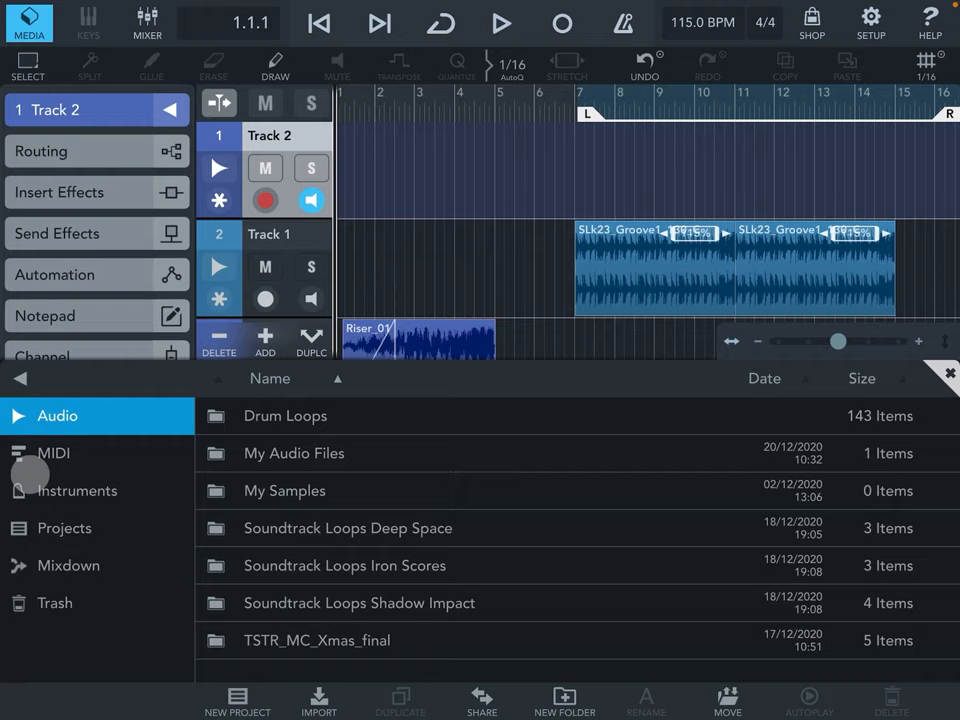
mouse_move(308, 550)
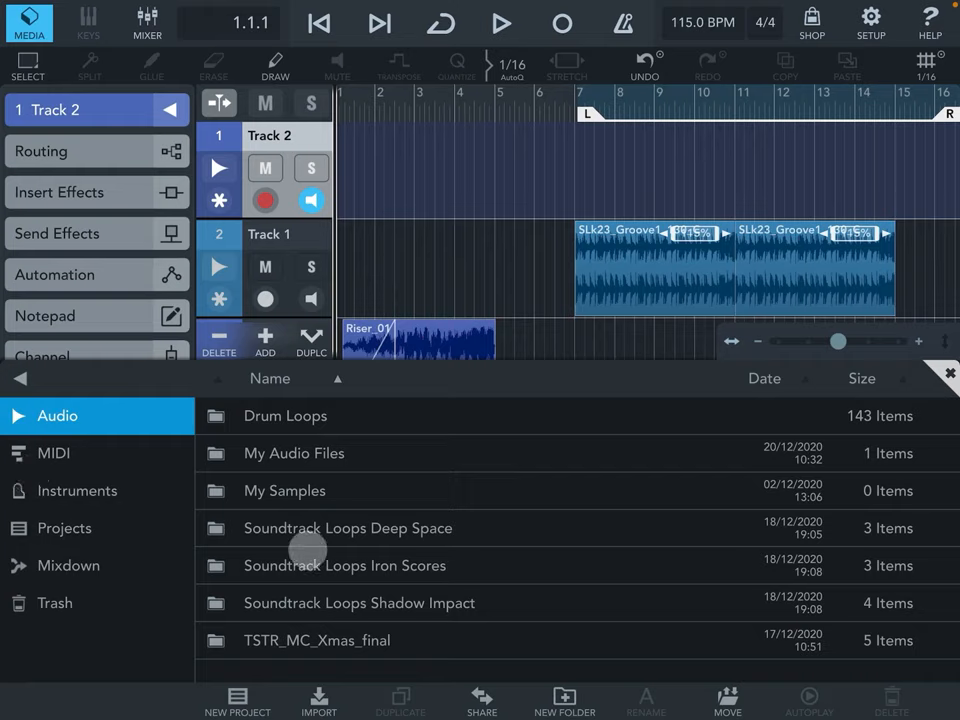
mouse_move(360, 536)
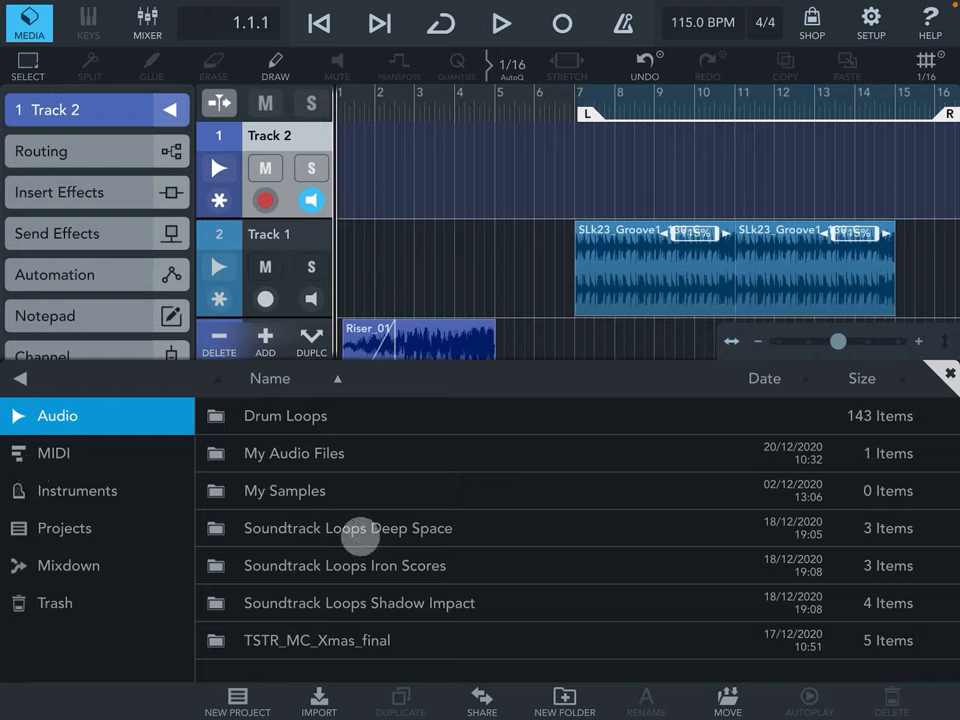
mouse_move(476, 622)
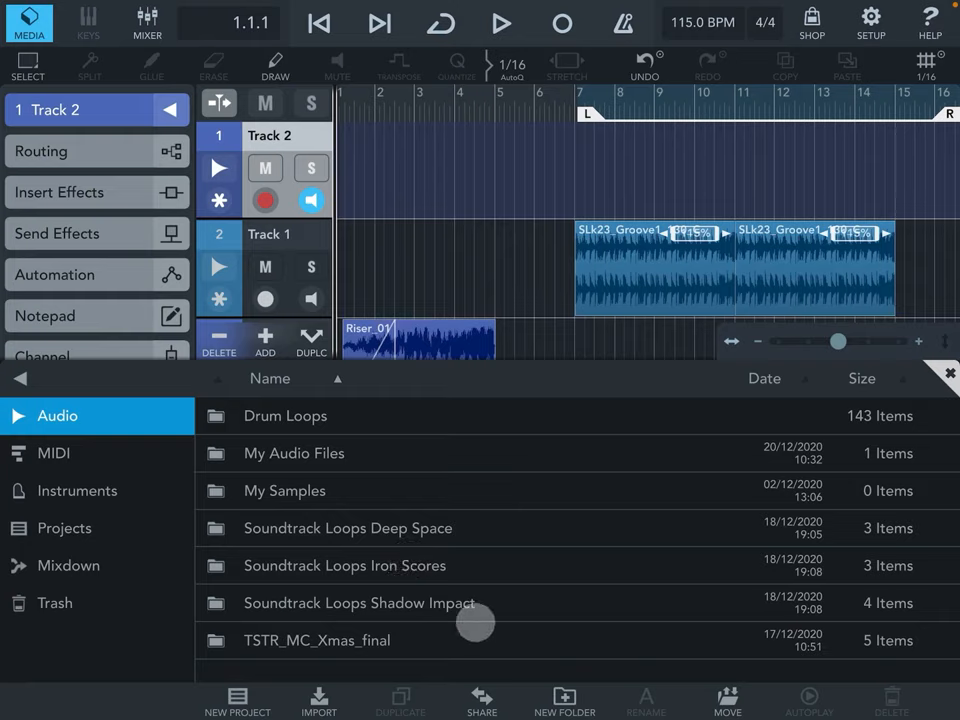
mouse_move(242, 648)
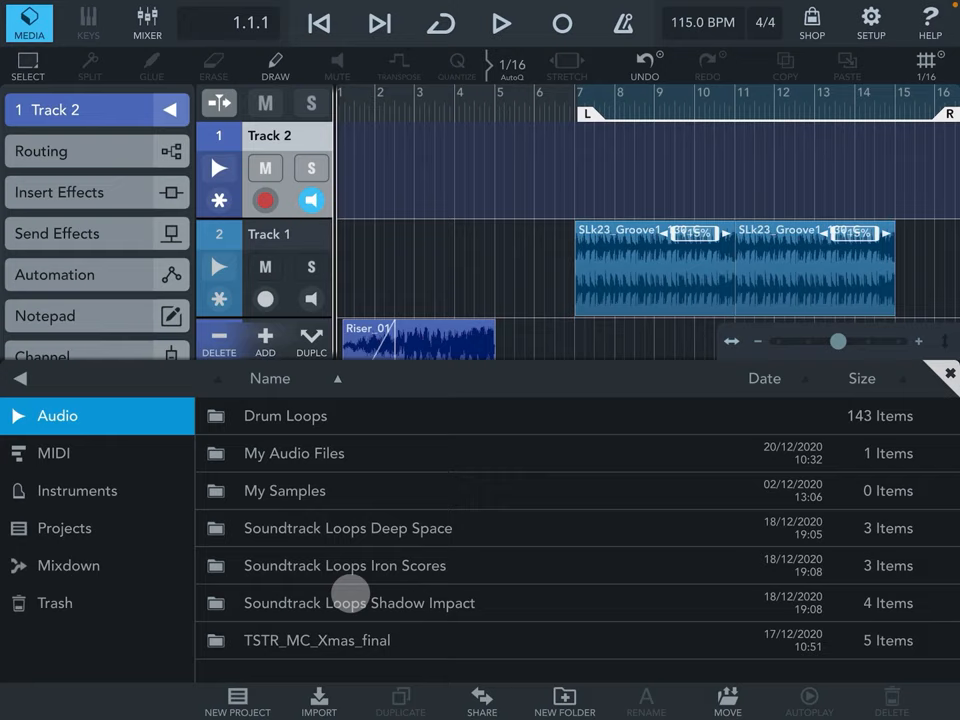
mouse_move(350, 532)
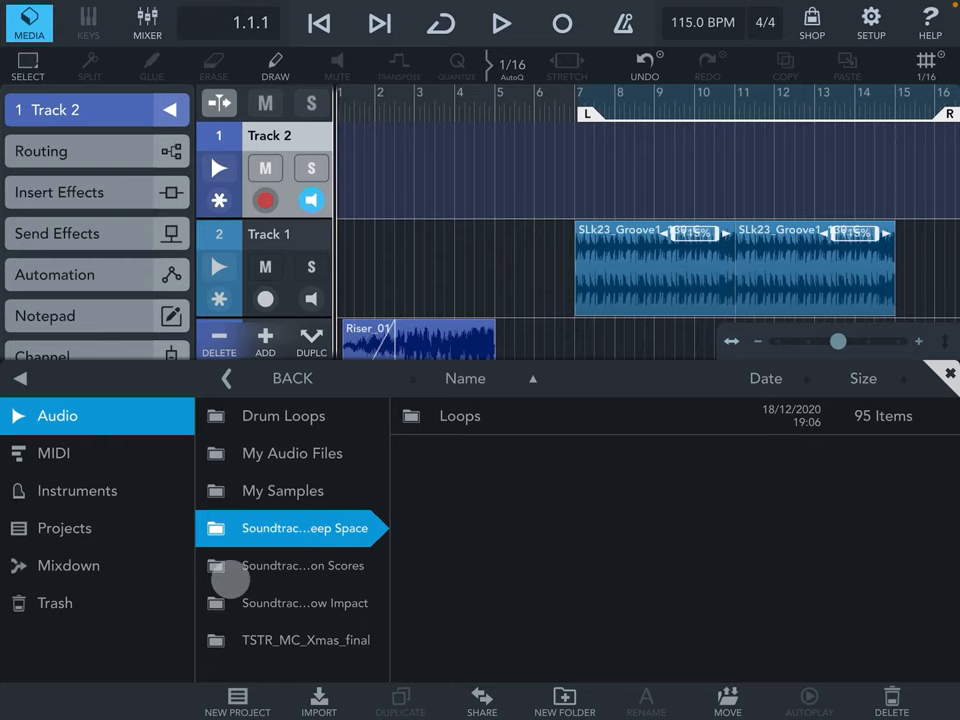
Step: In Loops, audition SLP_Ambient_110BPM_Contact_14 with Autoplay on, then go back to Deep Space
left_click(460, 416)
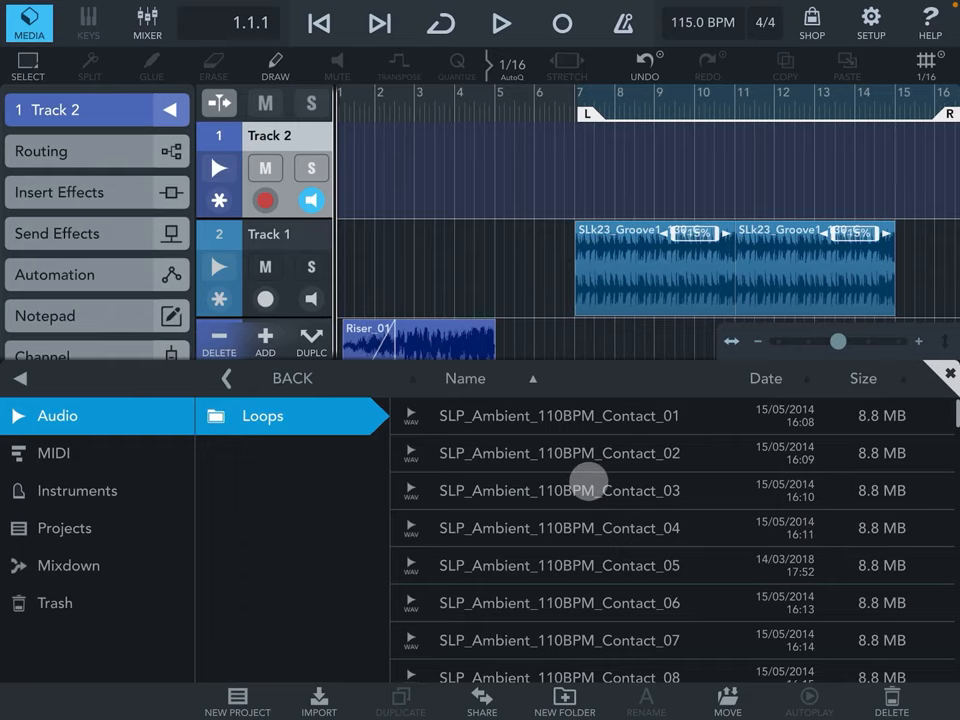
scroll("down", 3)
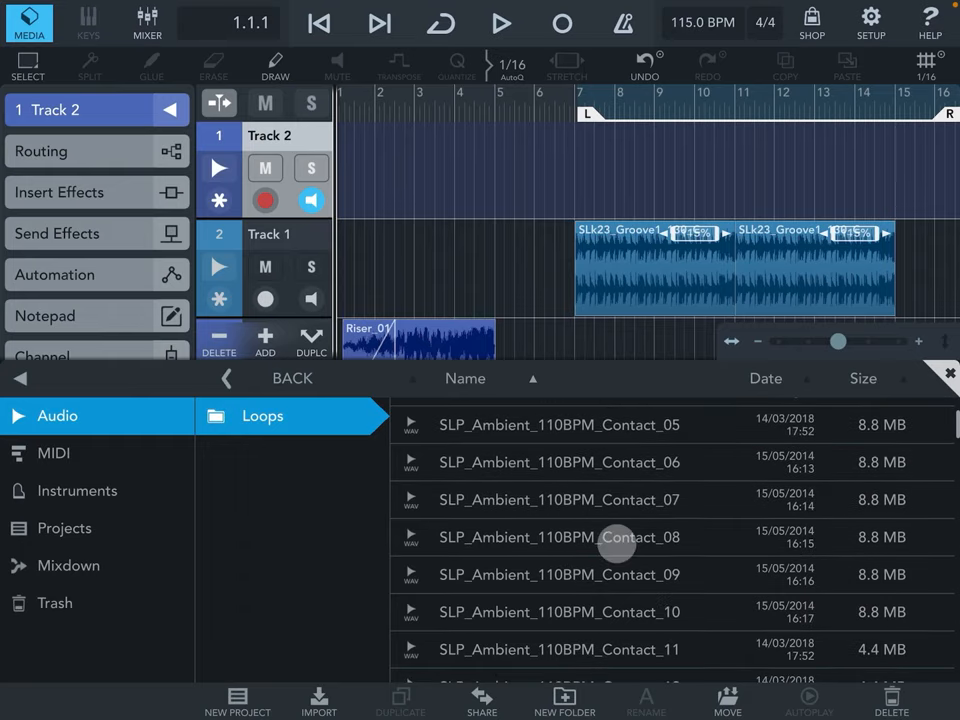
scroll("down", 3)
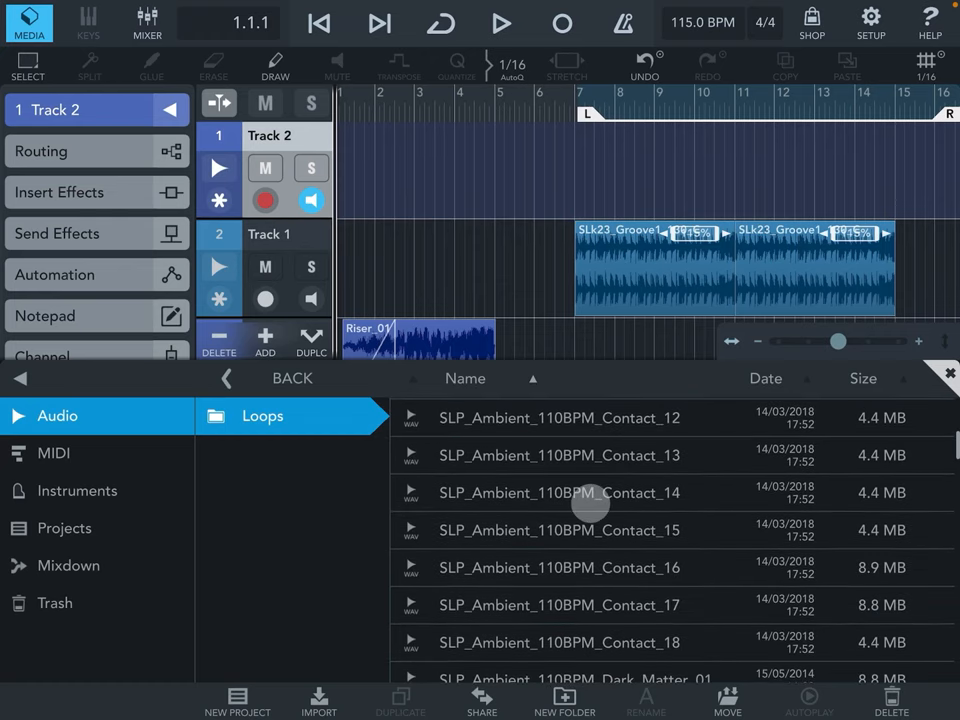
left_click(558, 492)
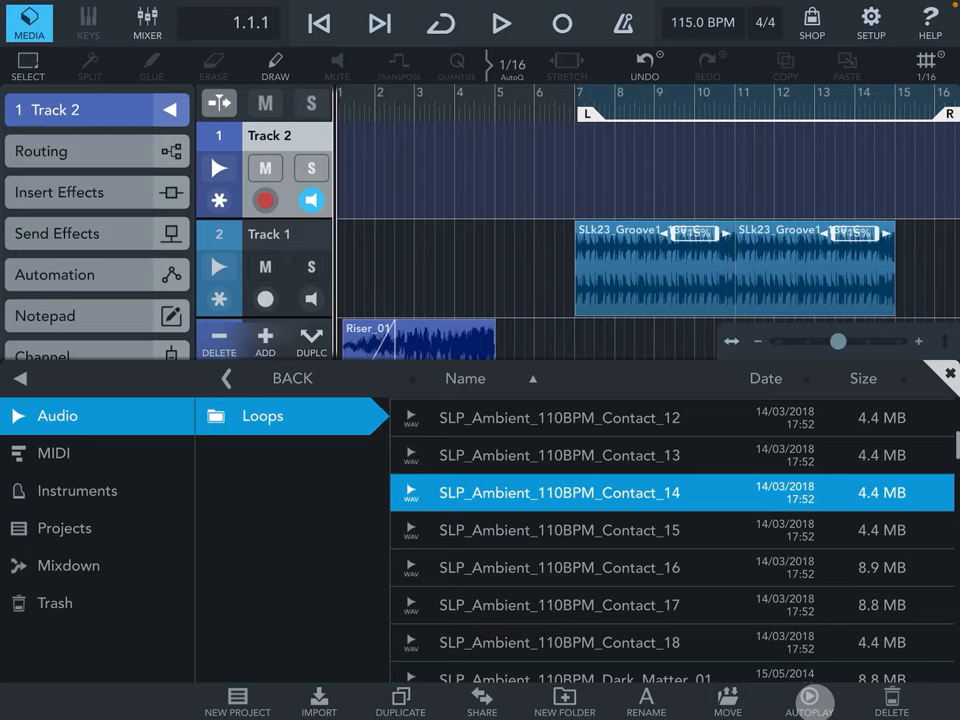
left_click(808, 700)
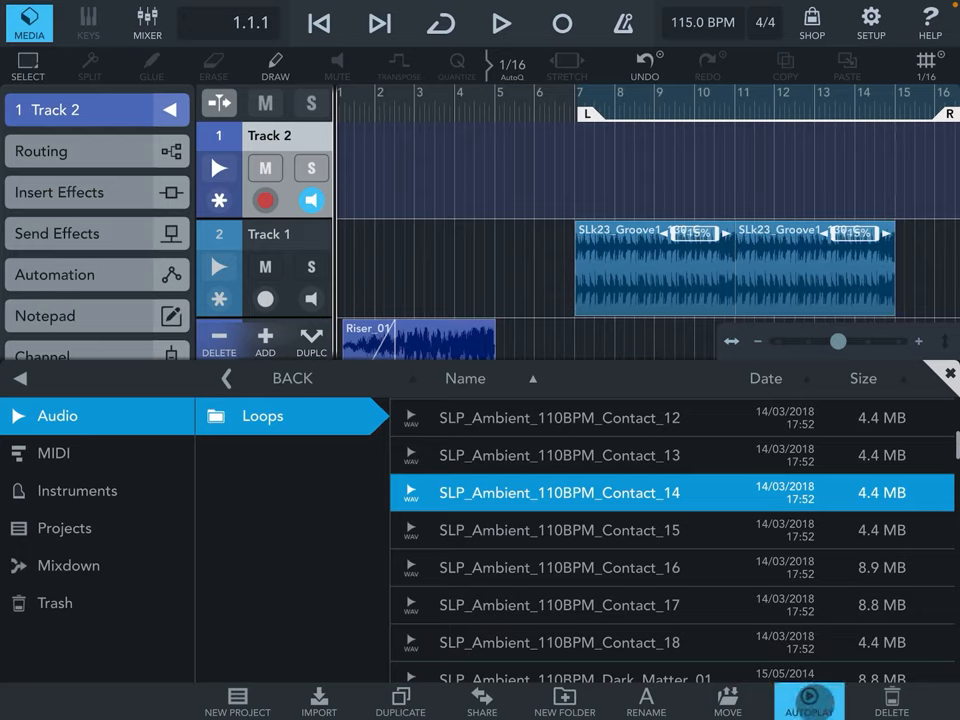
left_click(560, 604)
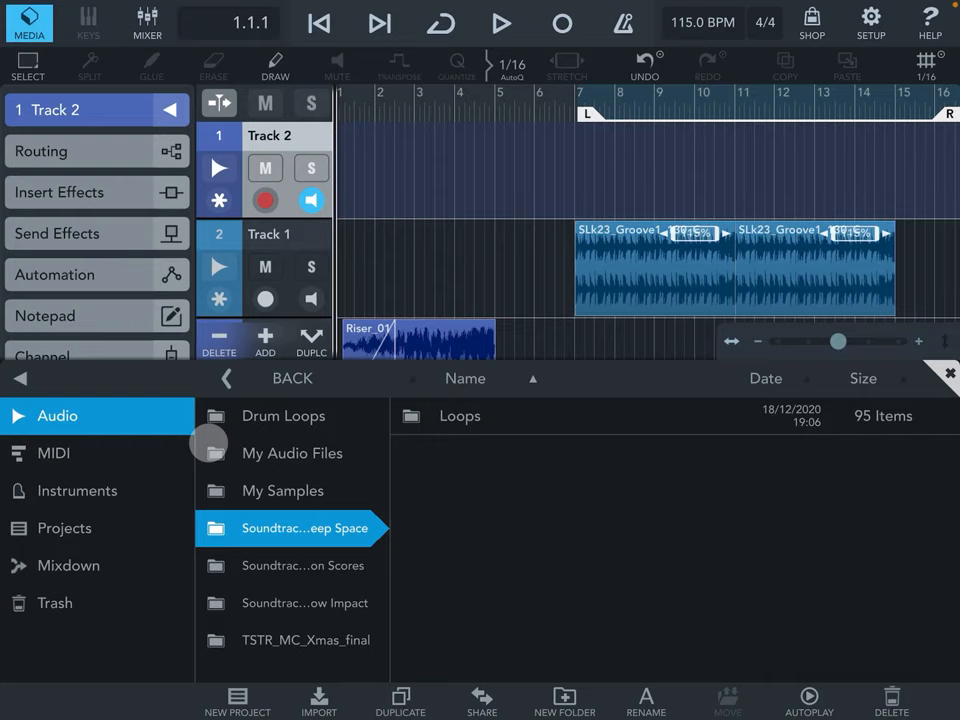
Step: Switch to the MIDI library and drill into Epic Midi > Absolute MIDI
left_click(54, 452)
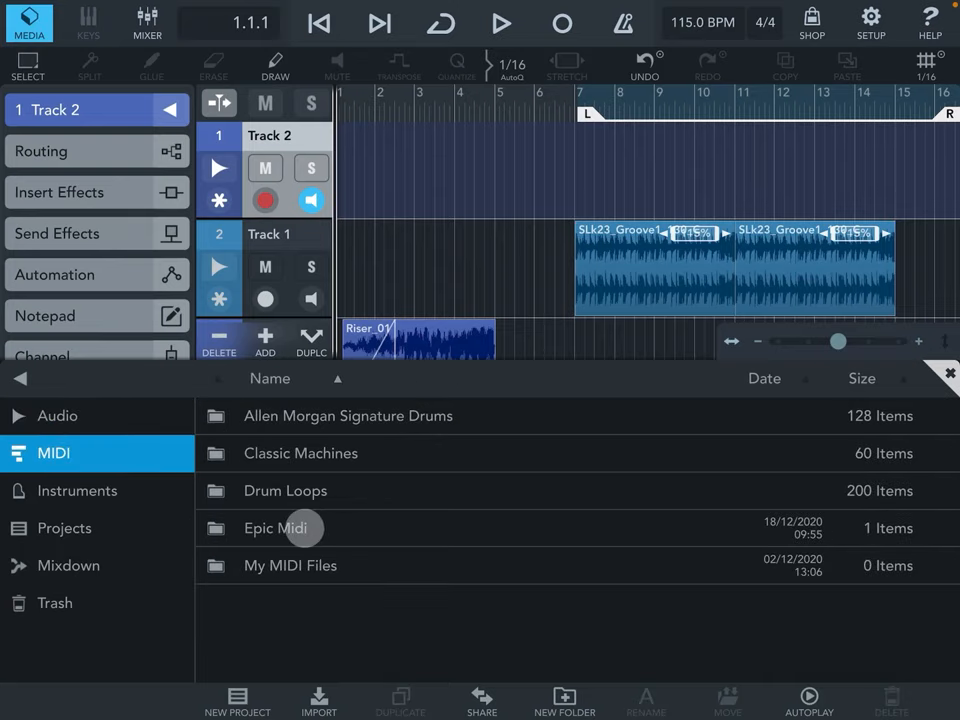
double_click(276, 528)
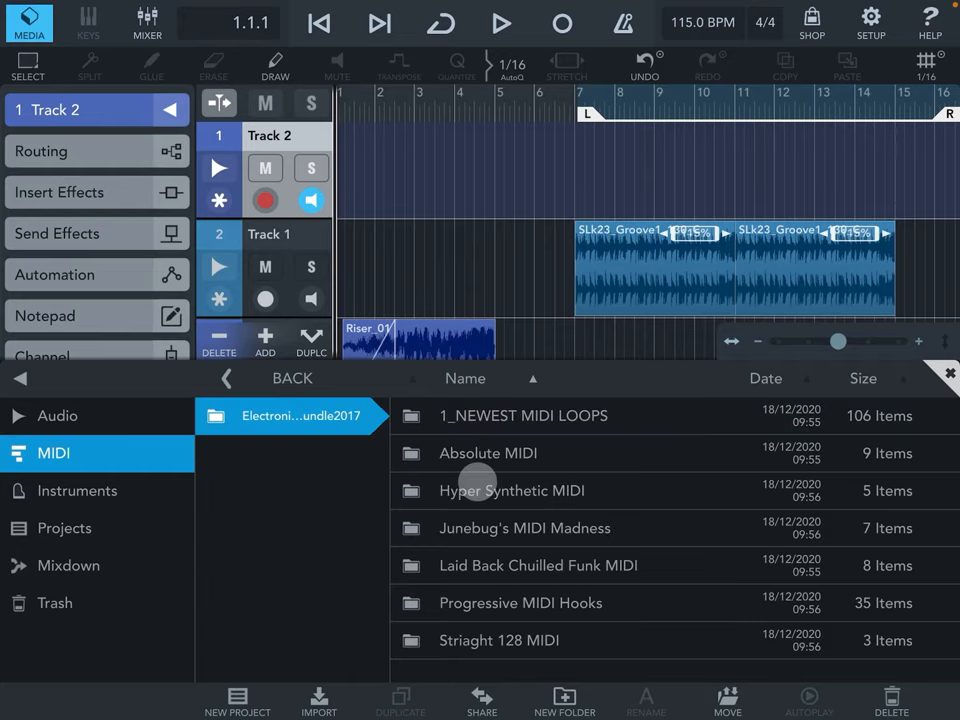
left_click(488, 452)
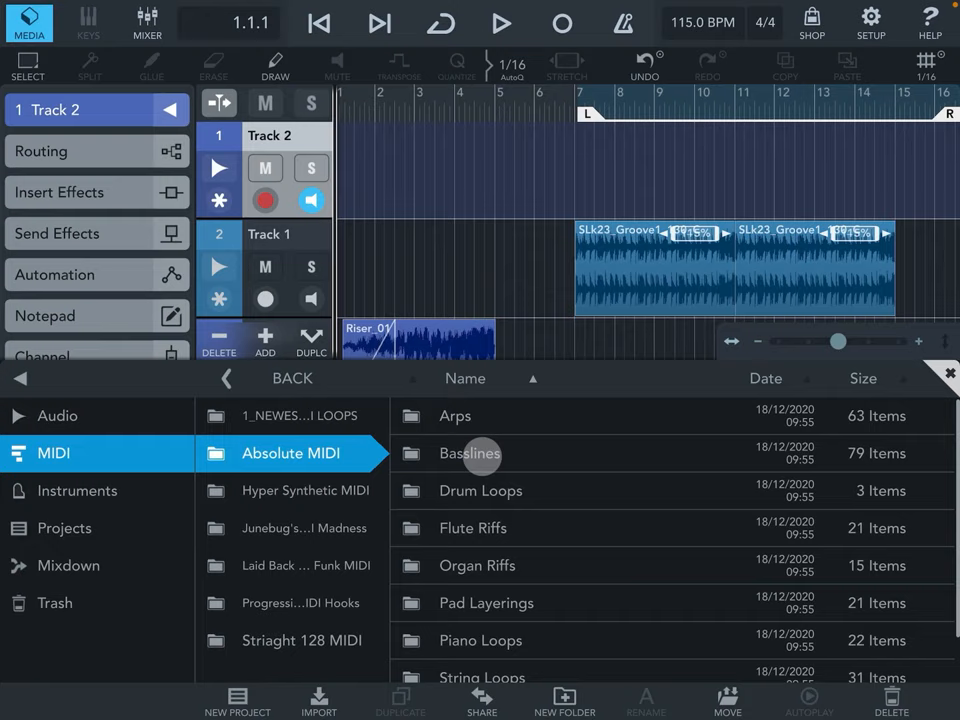
mouse_move(500, 476)
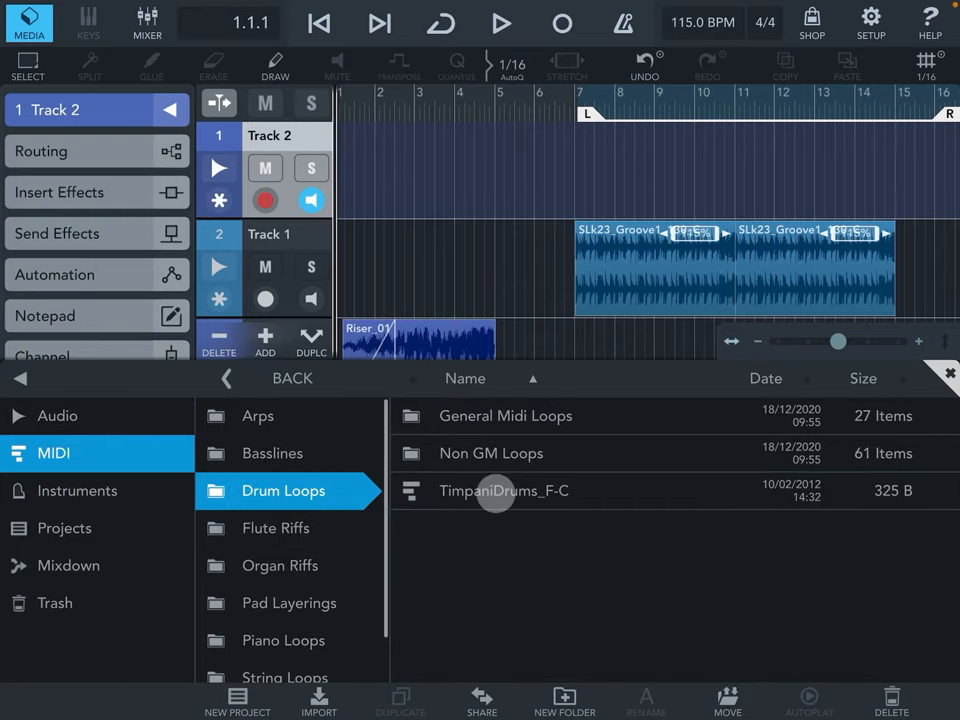
Step: Look inside Drum Loops > General Midi Loops, then return to the library top level
left_click(504, 416)
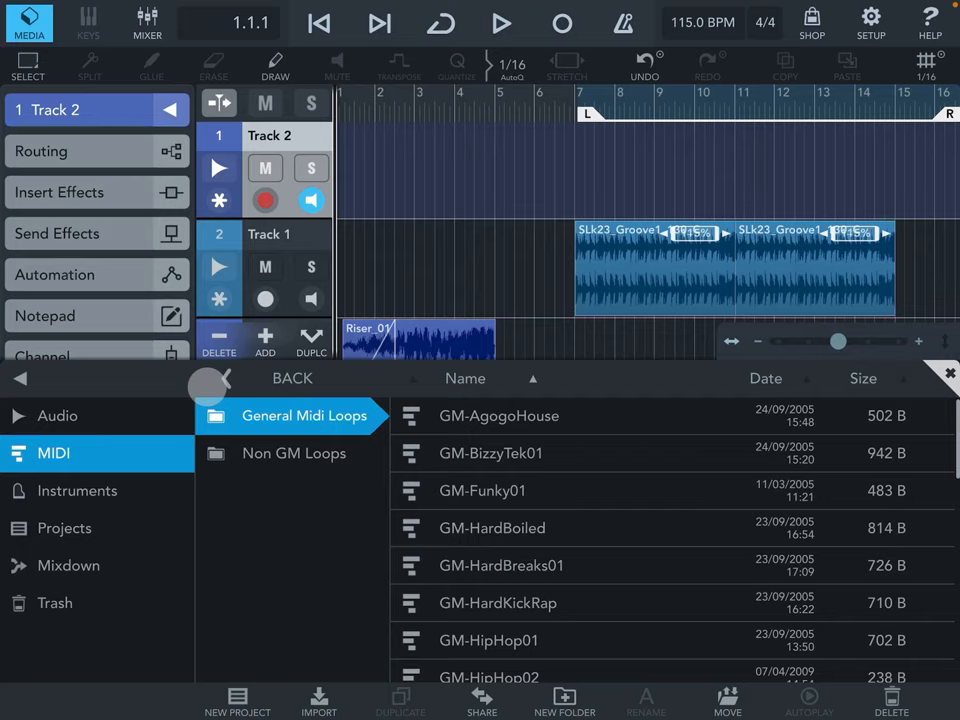
left_click(290, 452)
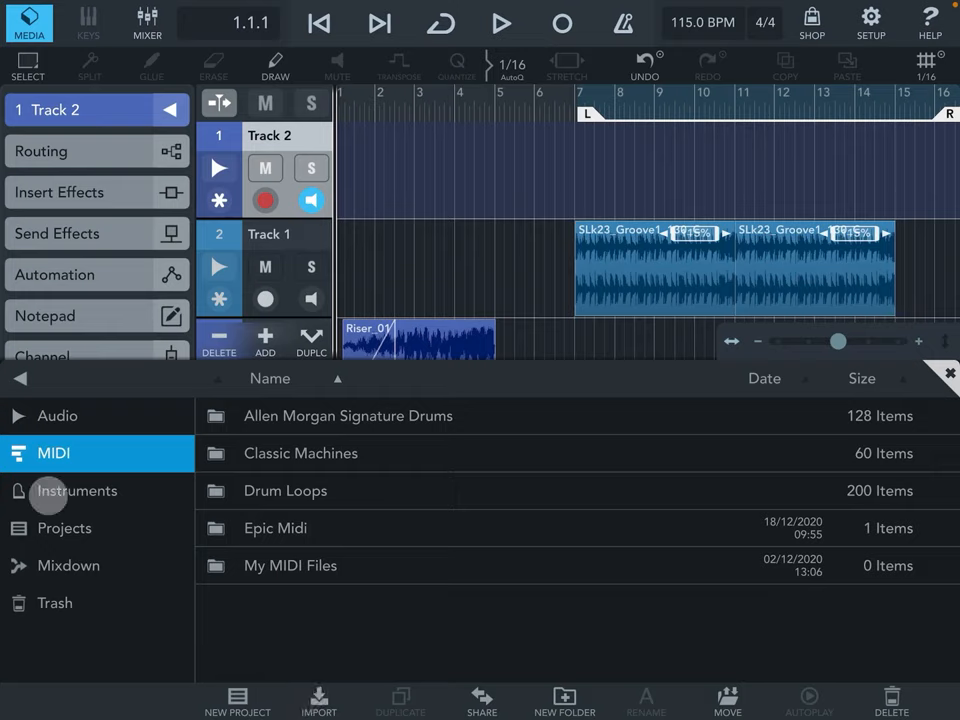
left_click(56, 414)
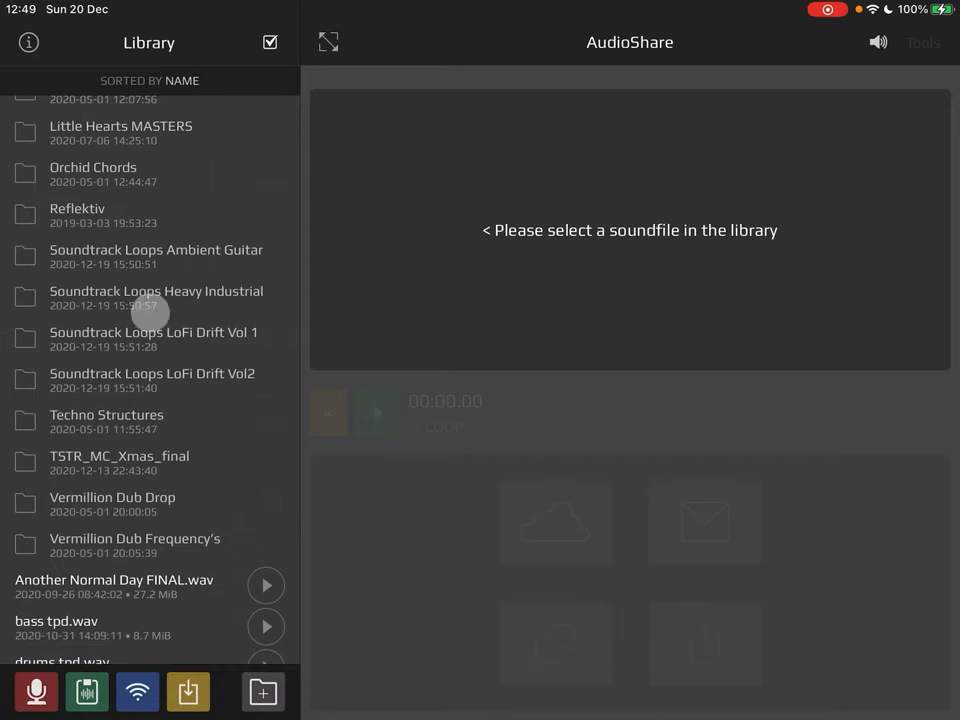
Step: Browse the Ambient Guitar folder's Guitar SFX contents in AudioShare, then return to the main library
left_click(156, 256)
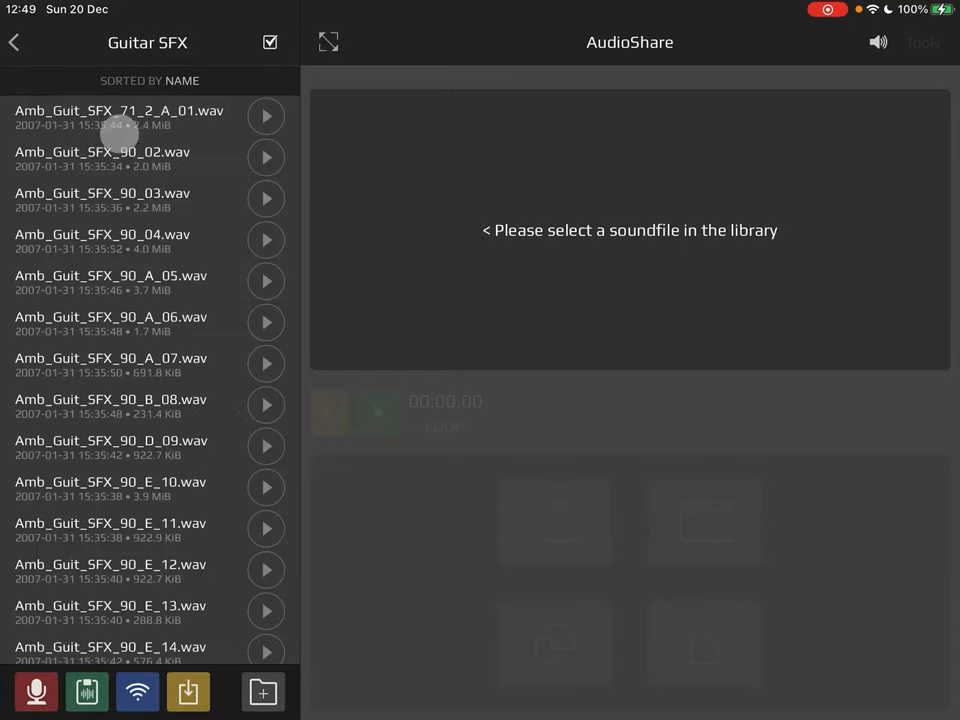
left_click(14, 42)
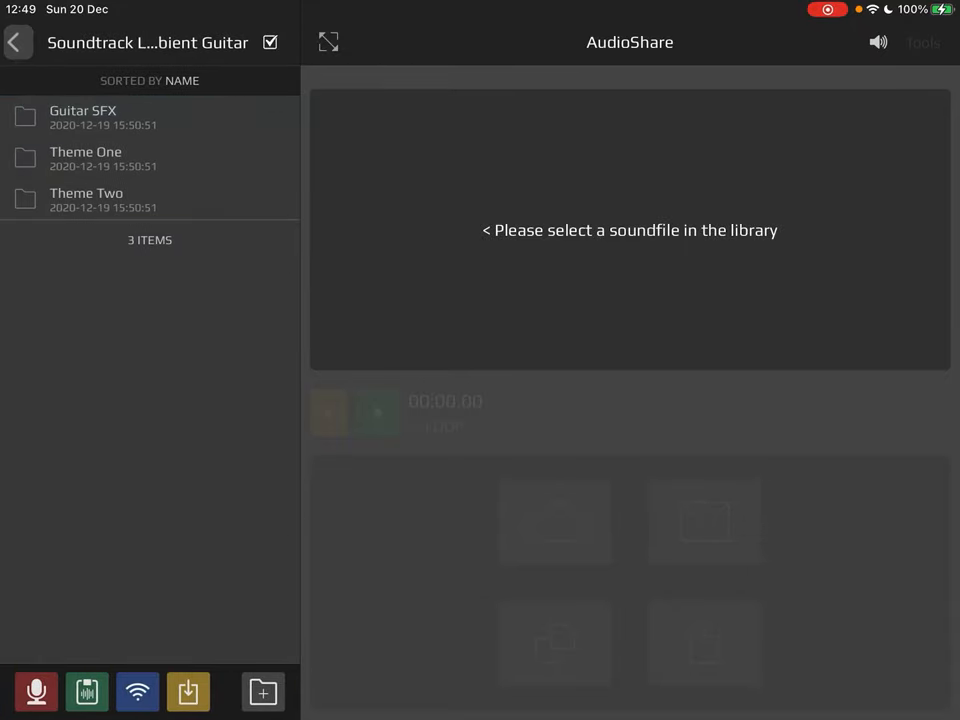
left_click(16, 42)
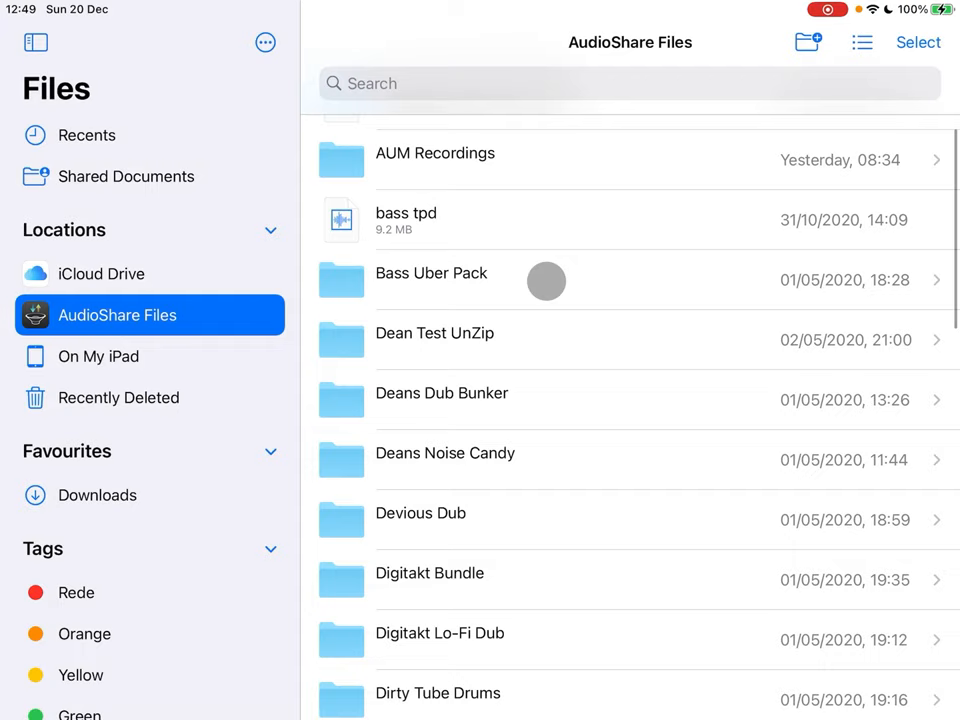
Step: Scroll AudioShare Files down to the Soundtrack Loops folders
scroll("down", 3)
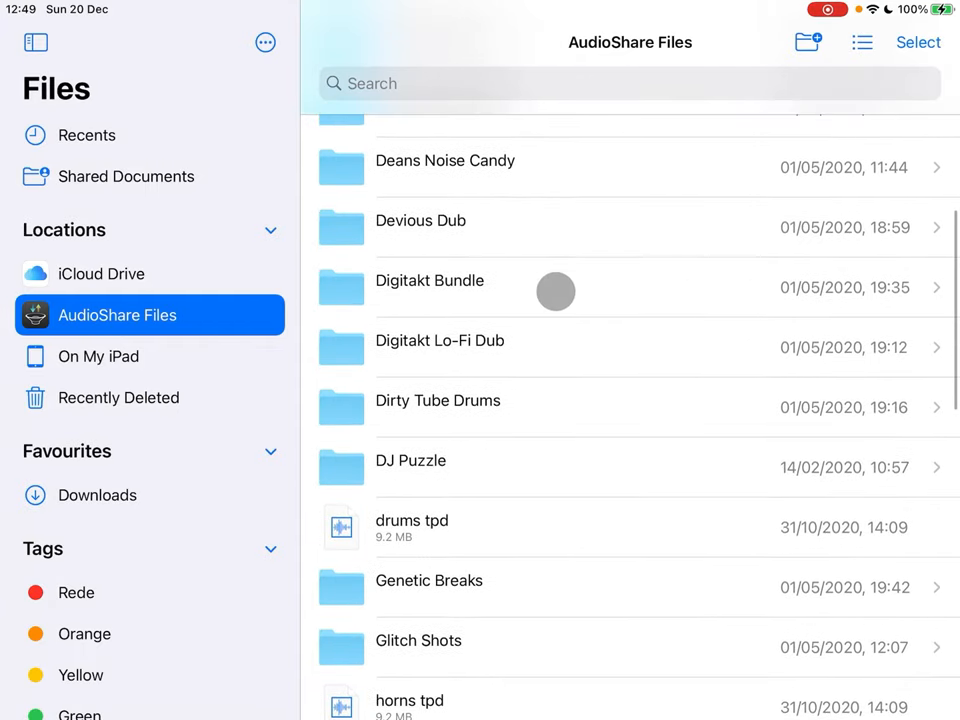
scroll("down", 3)
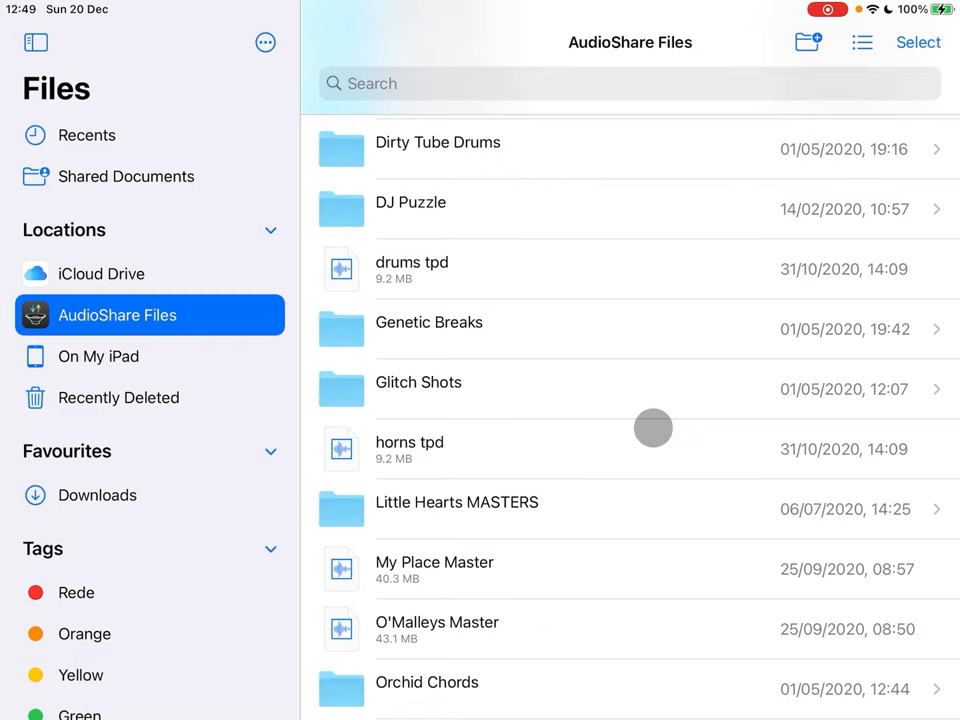
scroll("down", 3)
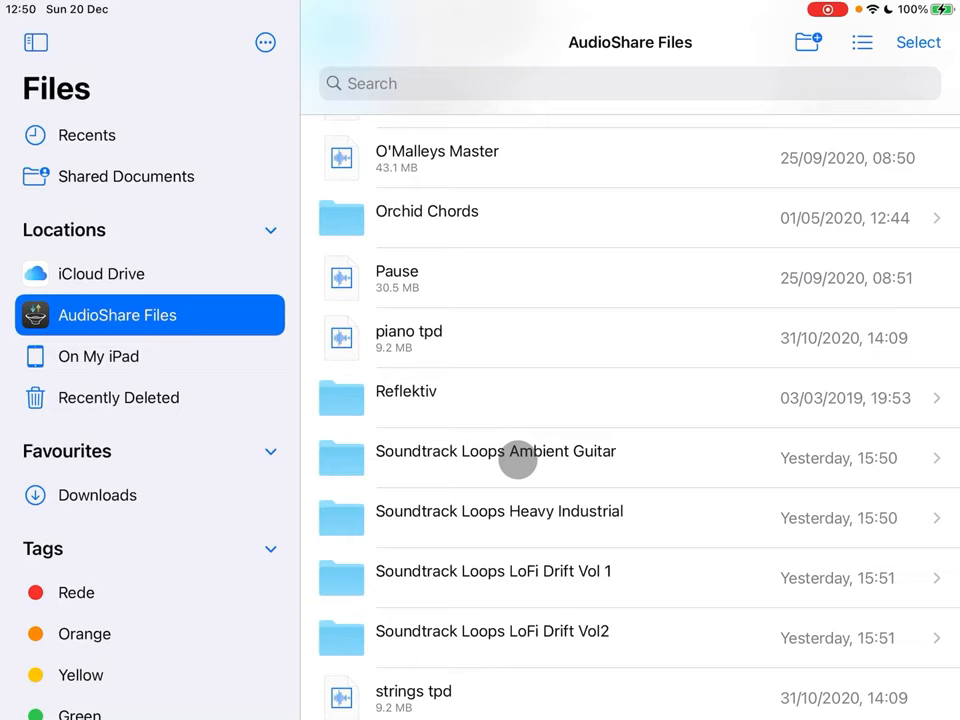
mouse_move(440, 522)
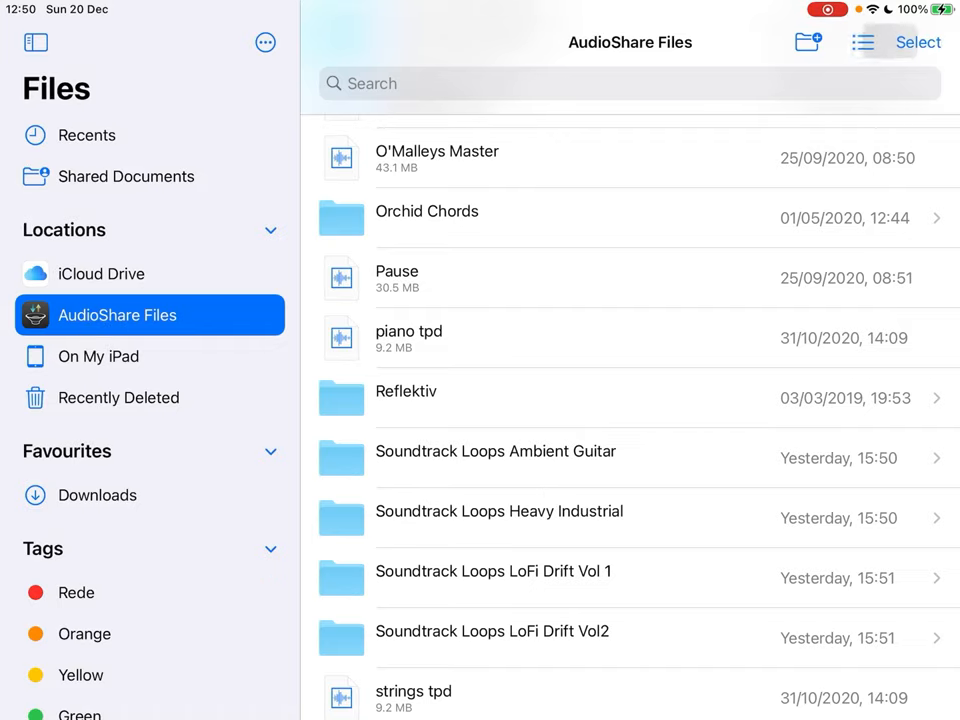
Step: Select the Soundtrack Loops Ambient Guitar folder and start choosing a destination
left_click(916, 42)
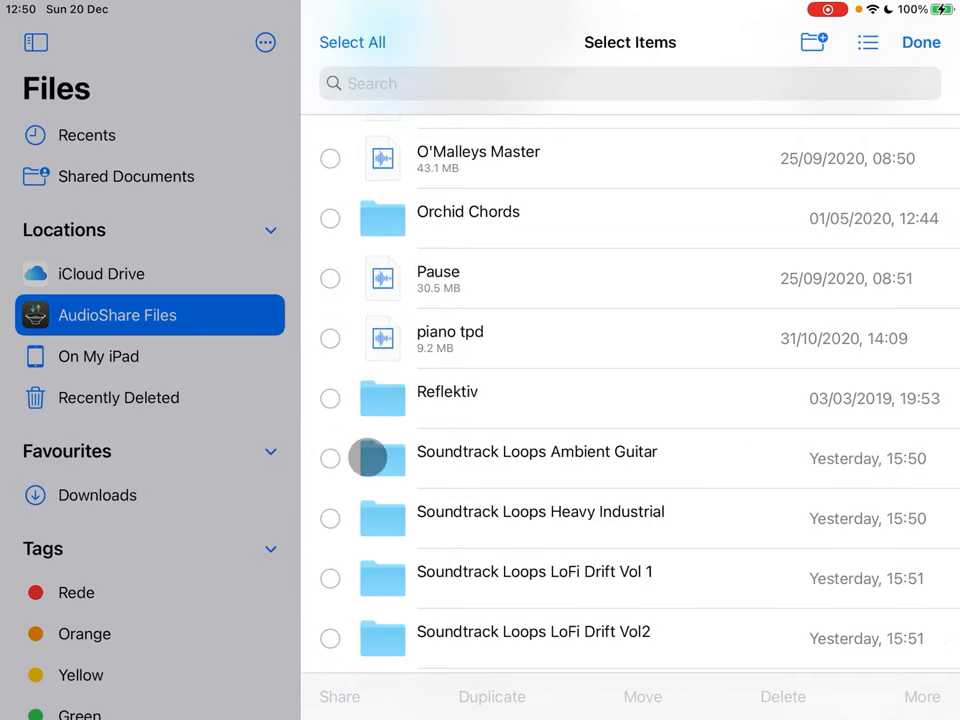
left_click(330, 458)
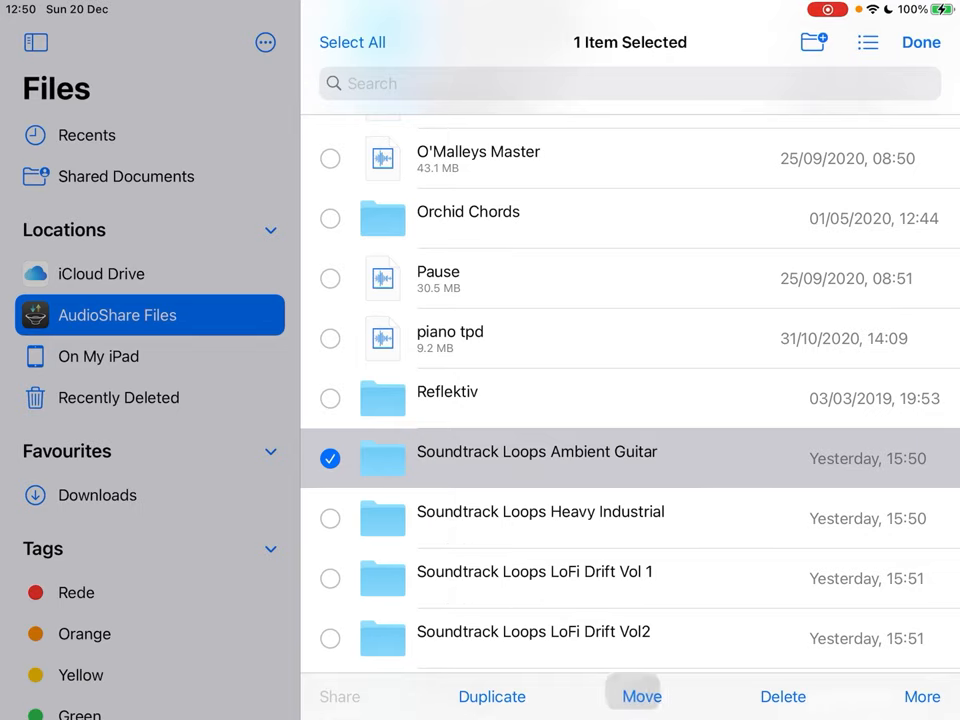
left_click(640, 696)
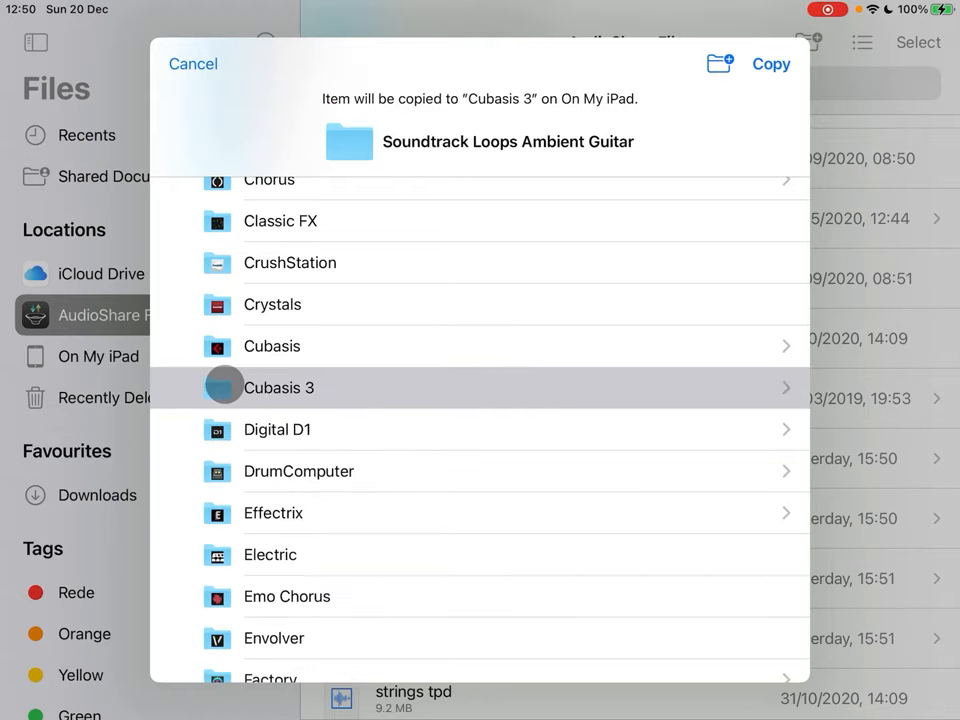
Step: Copy it into On My iPad > Cubasis 3 > Audio
left_click(280, 388)
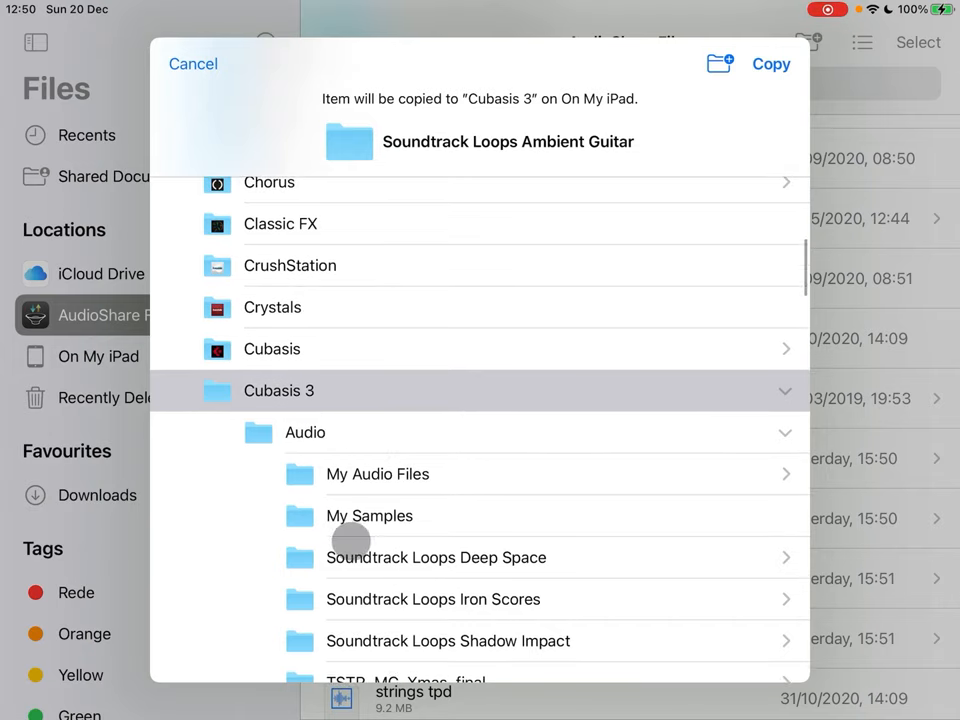
scroll("down", 3)
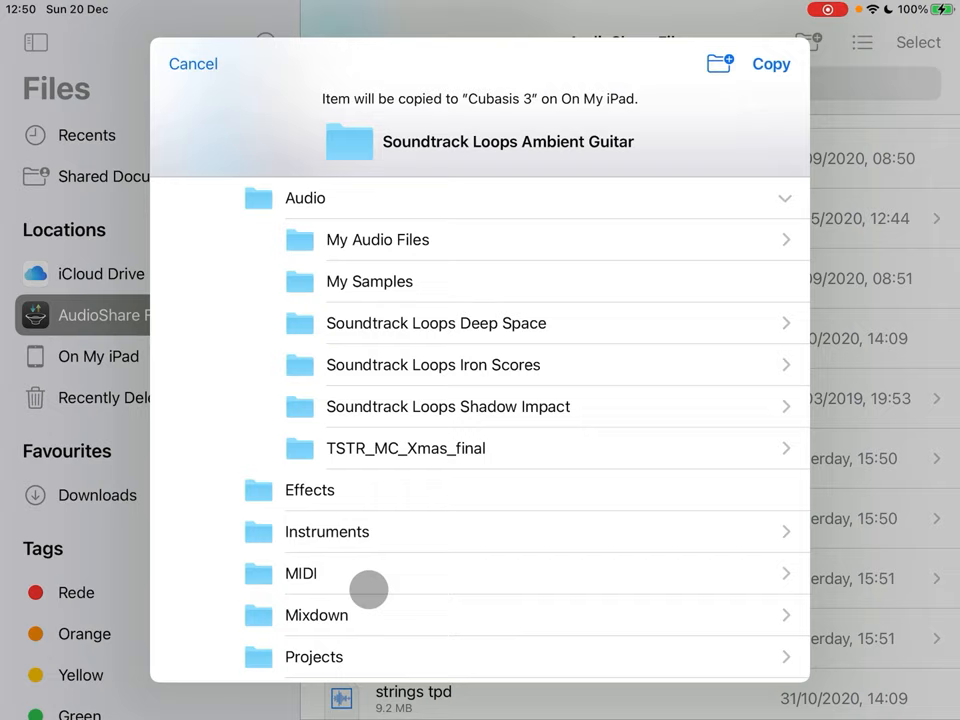
mouse_move(286, 572)
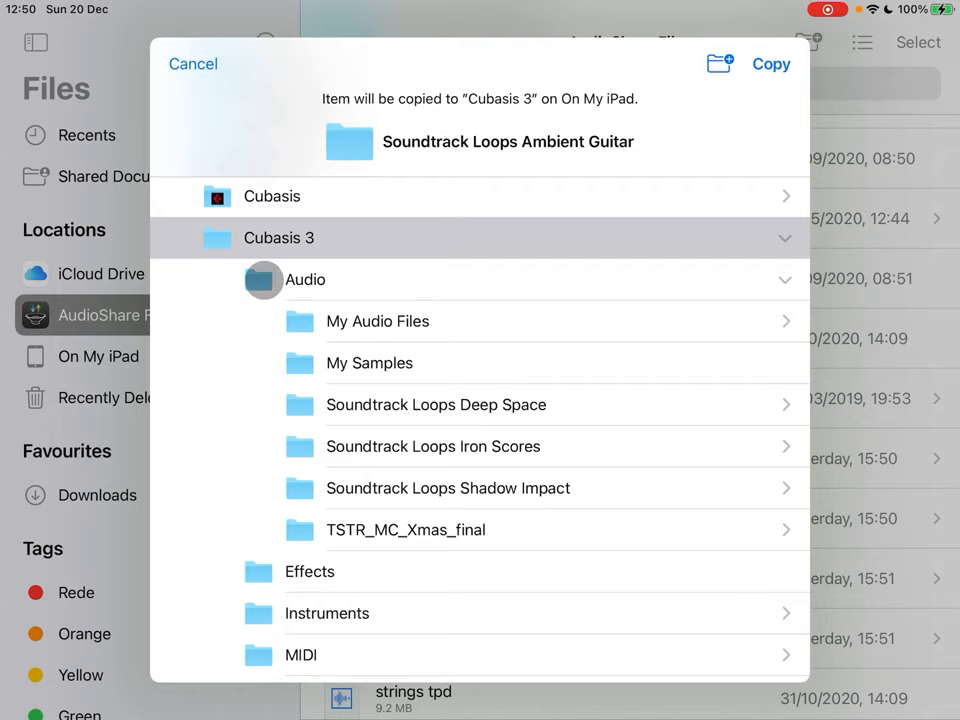
left_click(304, 280)
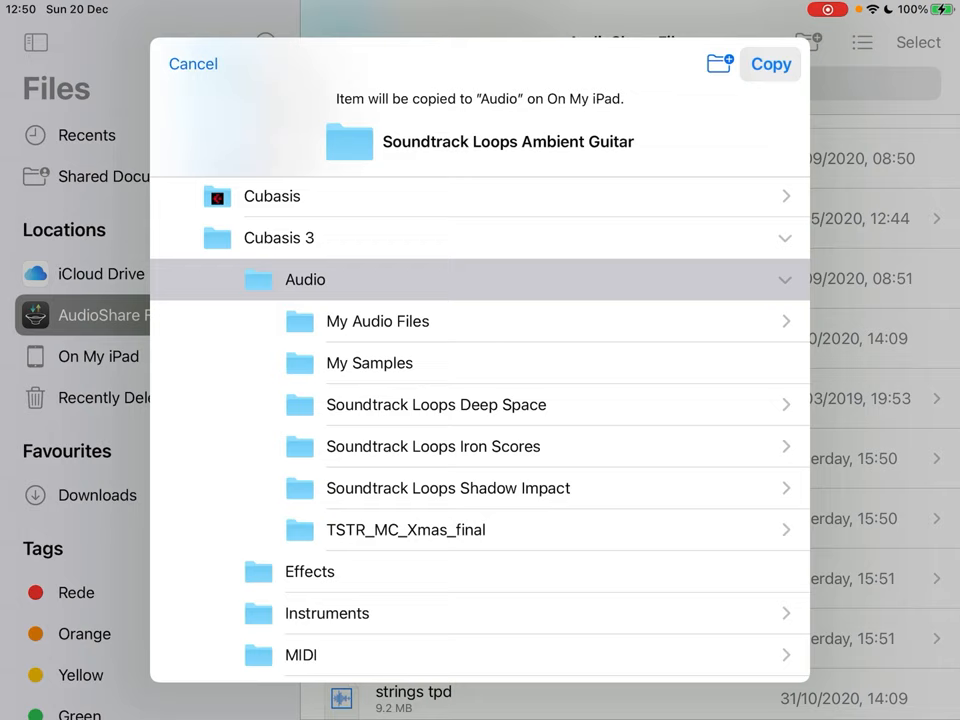
left_click(770, 64)
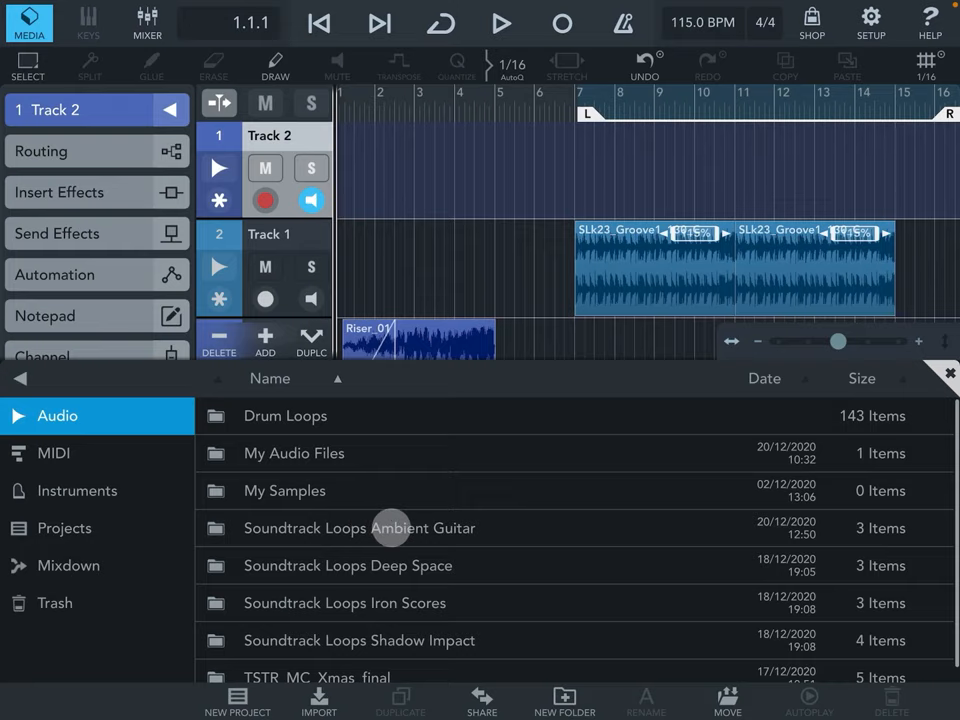
Step: Inside Ambient Guitar's Guitar SFX, preview the Amb_Guit_SFX_90 04, A_06 and E_16 loops
left_click(390, 528)
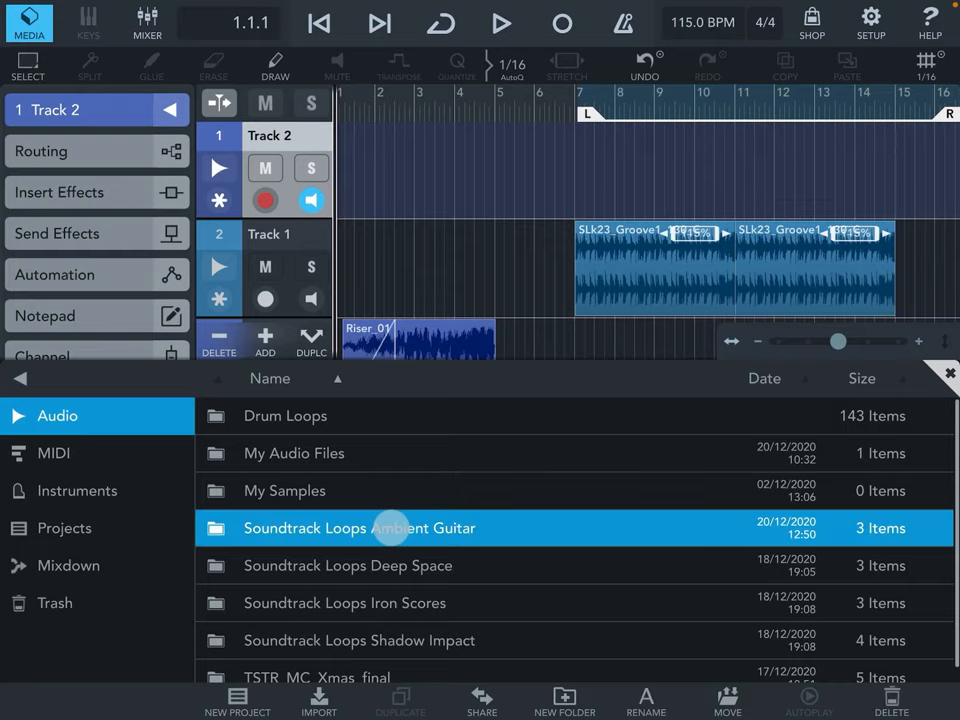
double_click(360, 528)
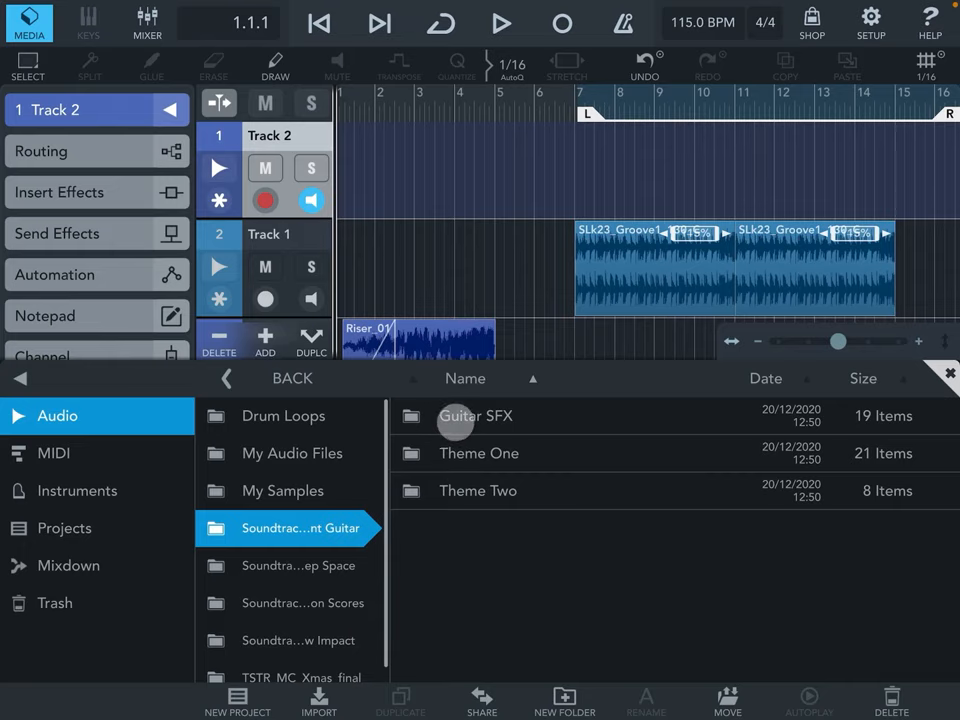
left_click(476, 414)
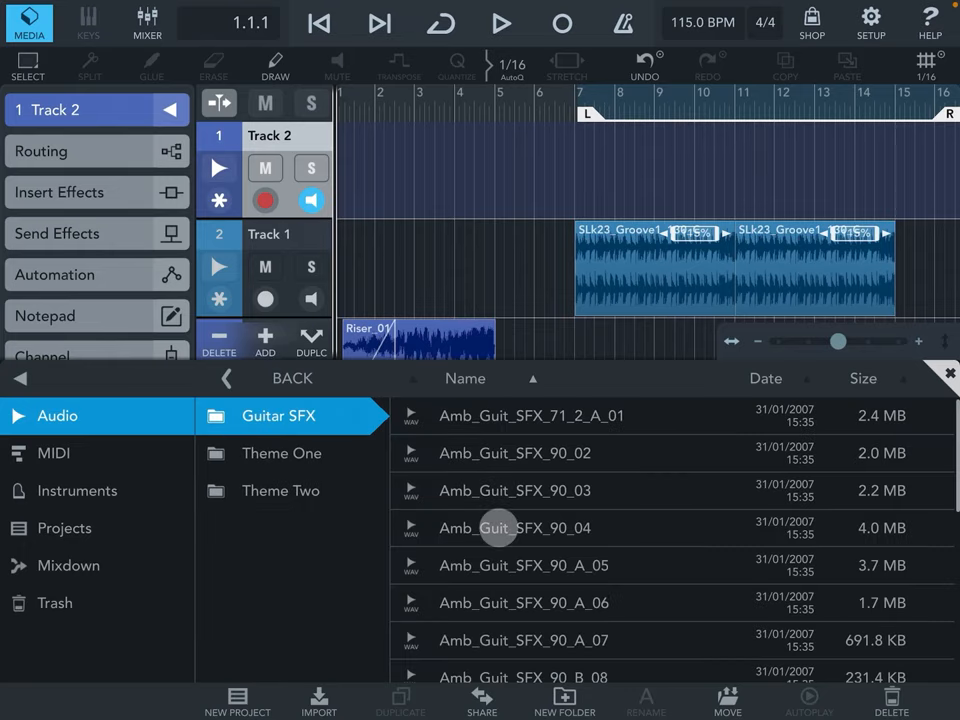
left_click(512, 528)
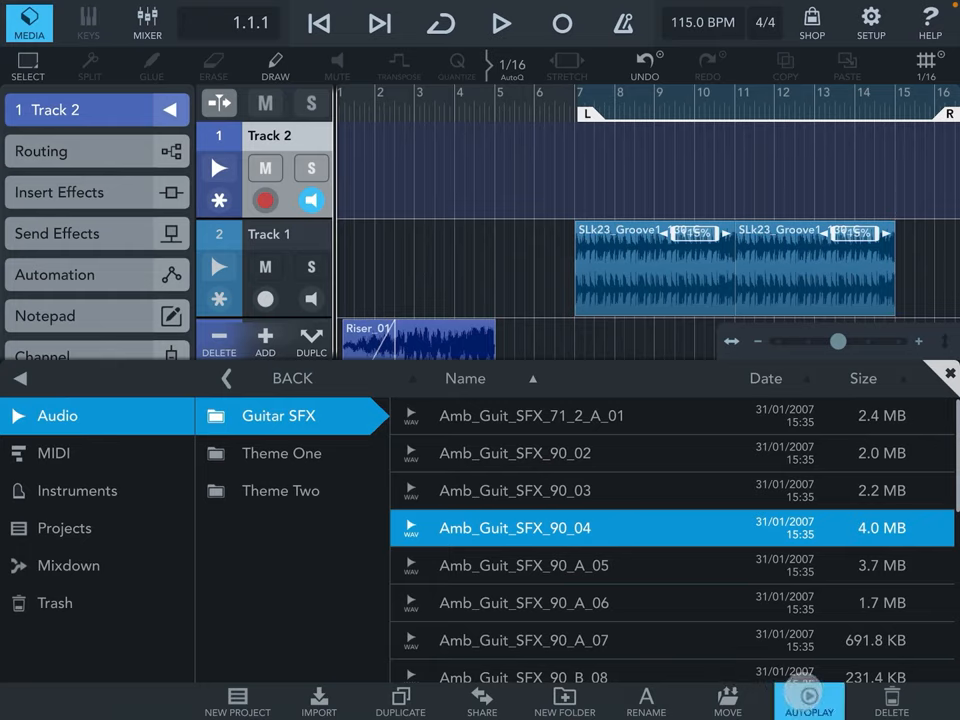
left_click(524, 602)
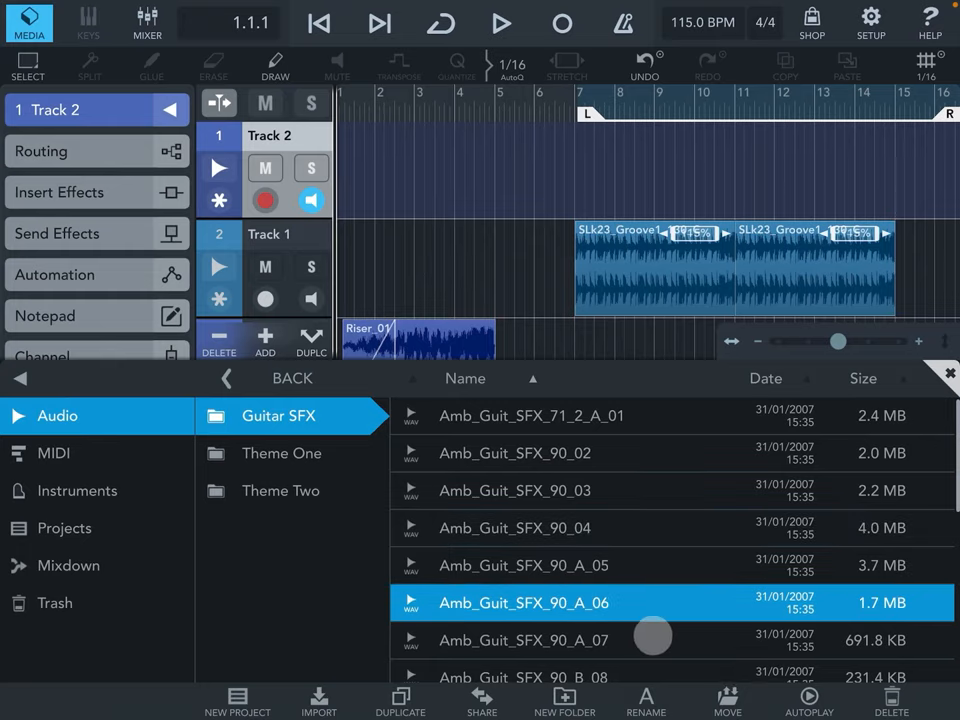
left_click(808, 700)
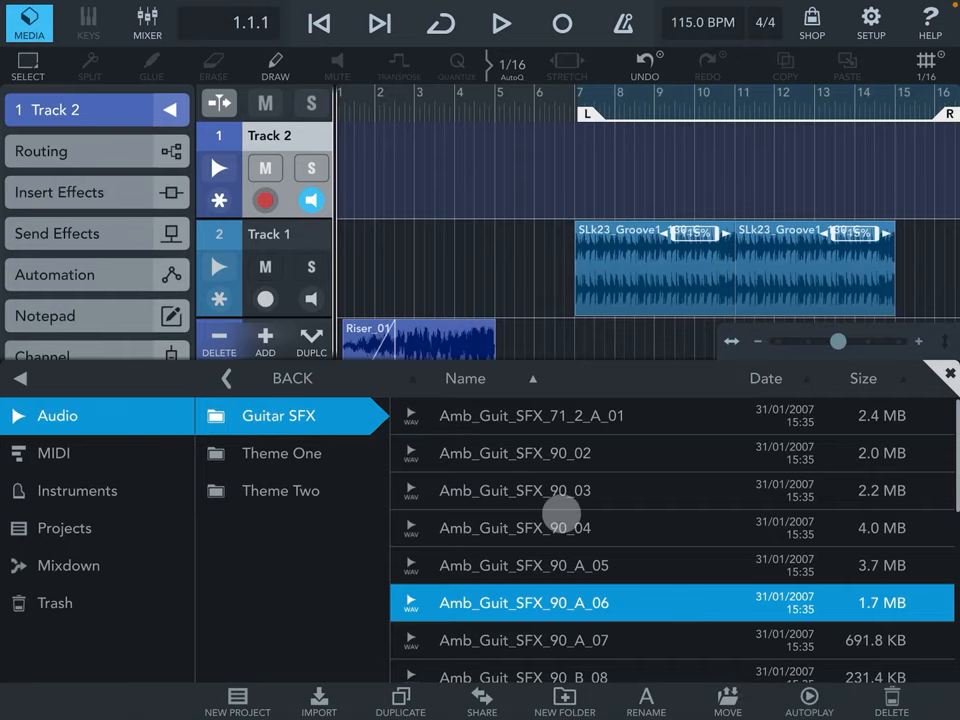
scroll("down", 3)
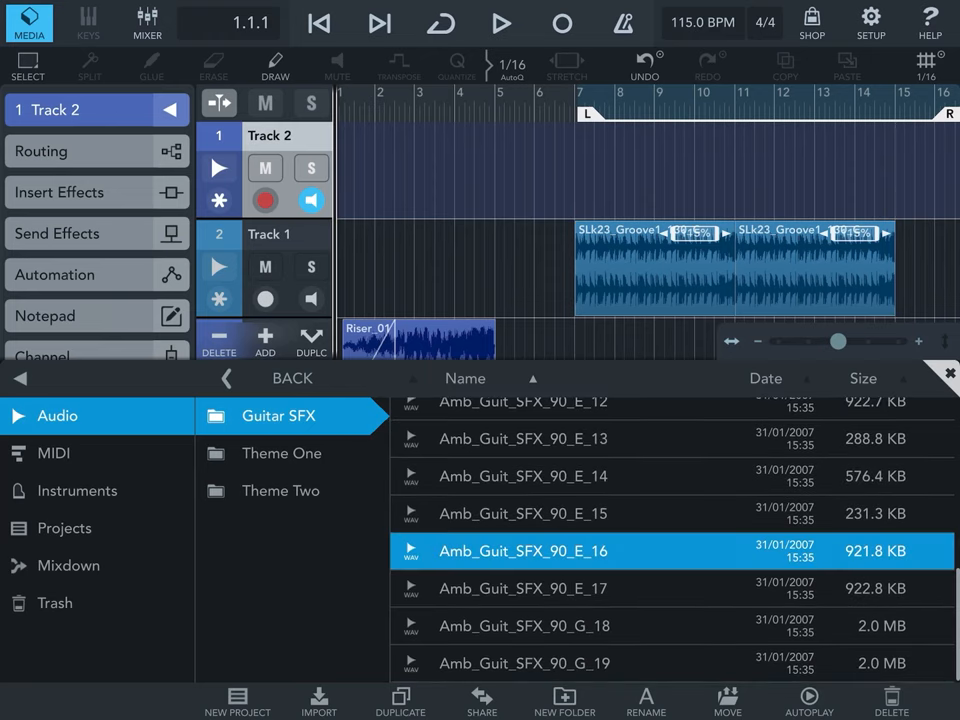
left_click(808, 700)
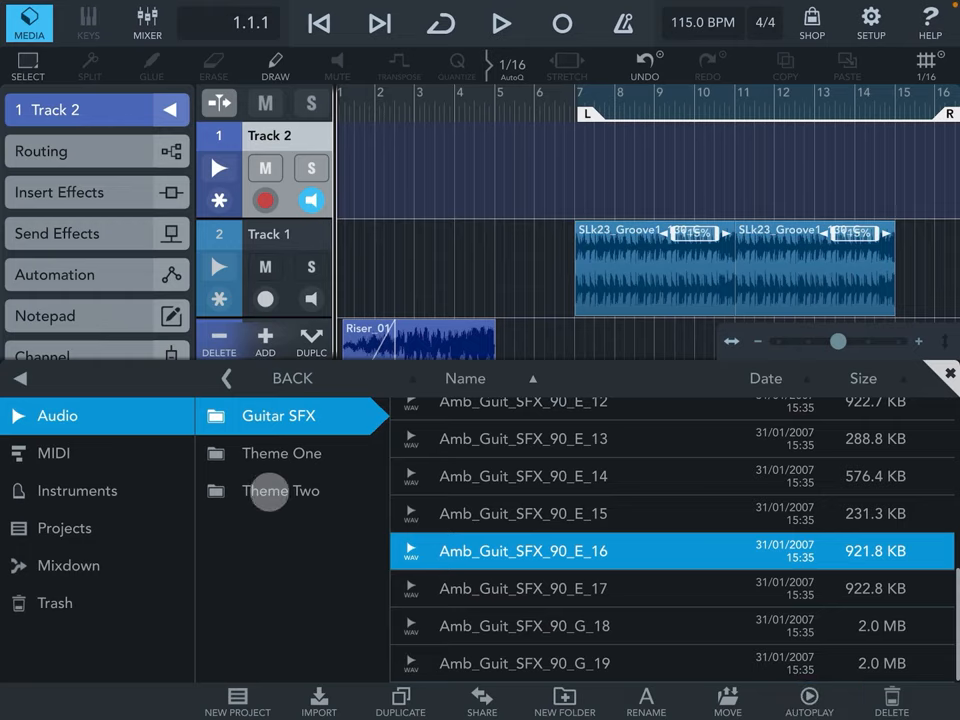
Step: Switch to Theme Two and preview the Amb_Guit_T2_90_A_03 loop
left_click(280, 490)
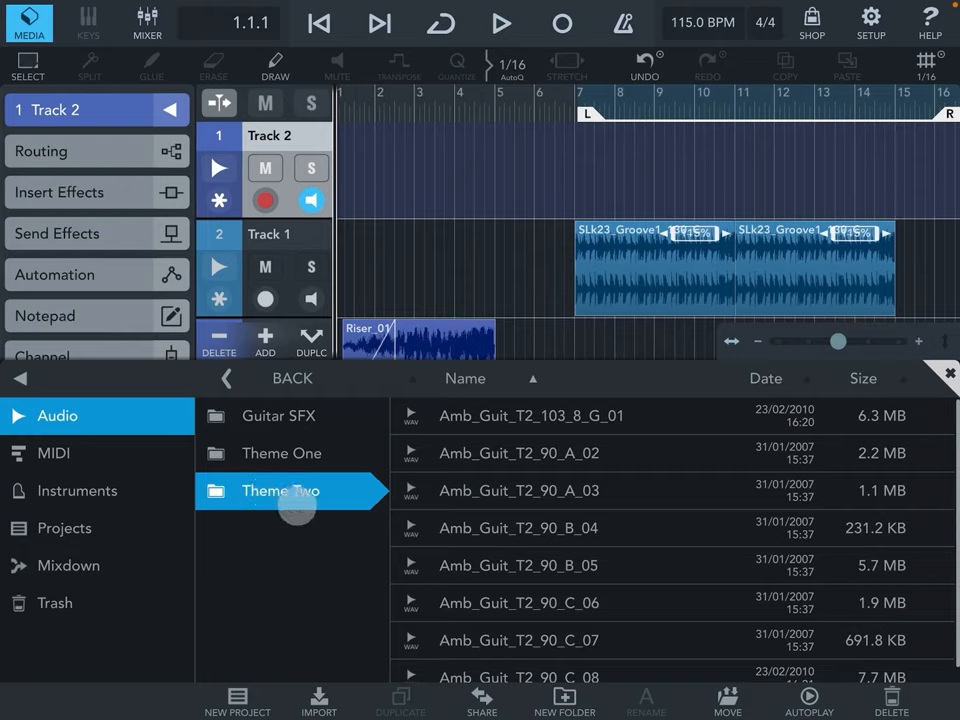
left_click(518, 490)
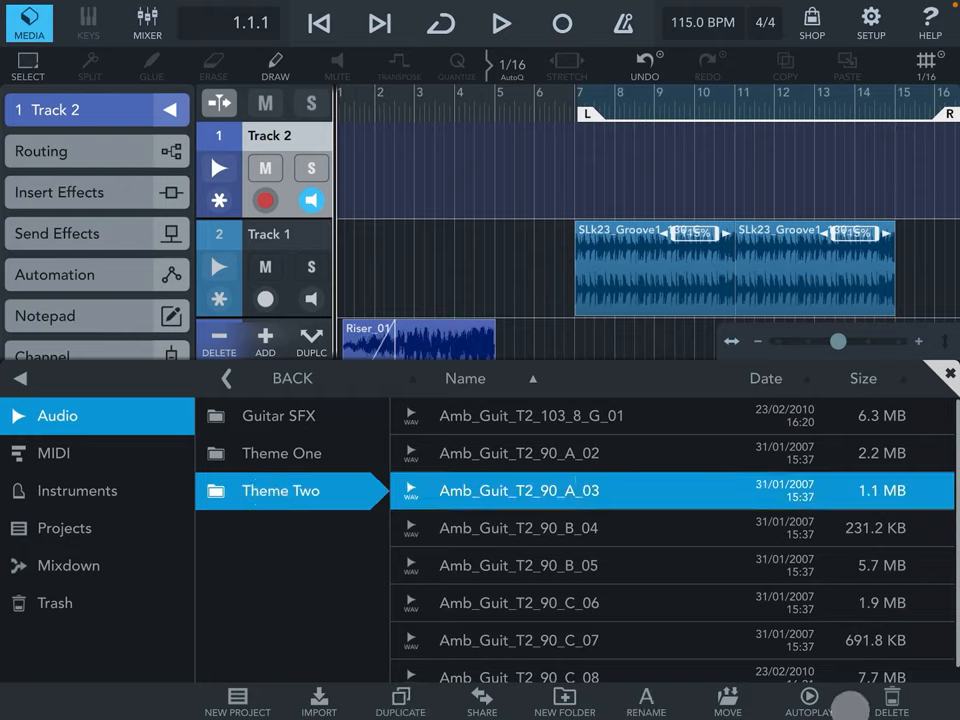
left_click(808, 700)
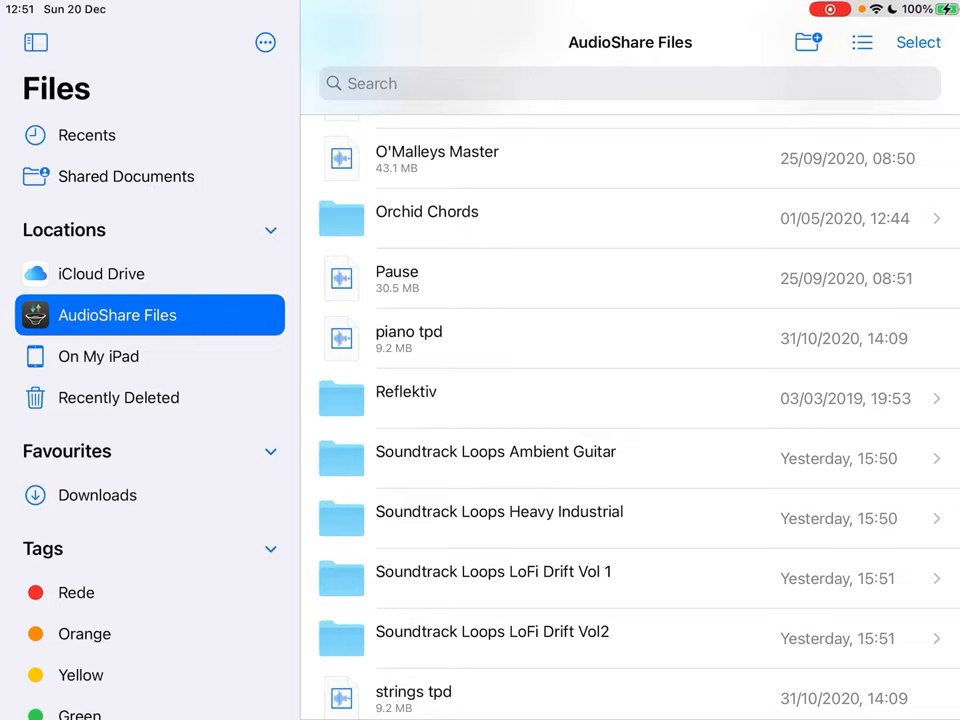
Step: Select the Soundtrack Loops Heavy Industrial folder and start choosing a destination
left_click(916, 42)
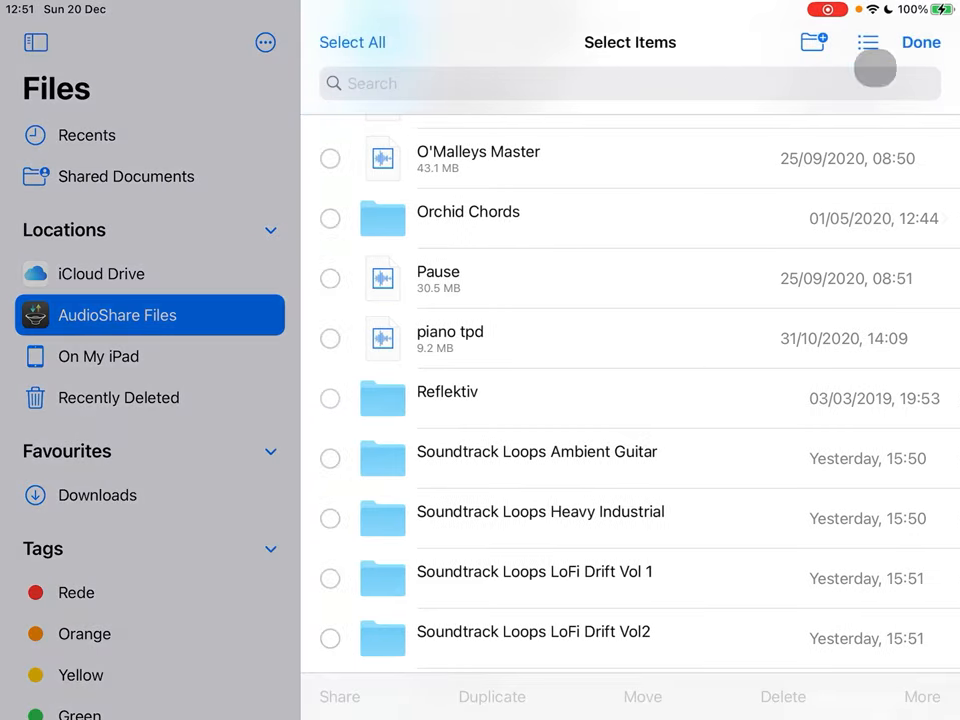
left_click(330, 520)
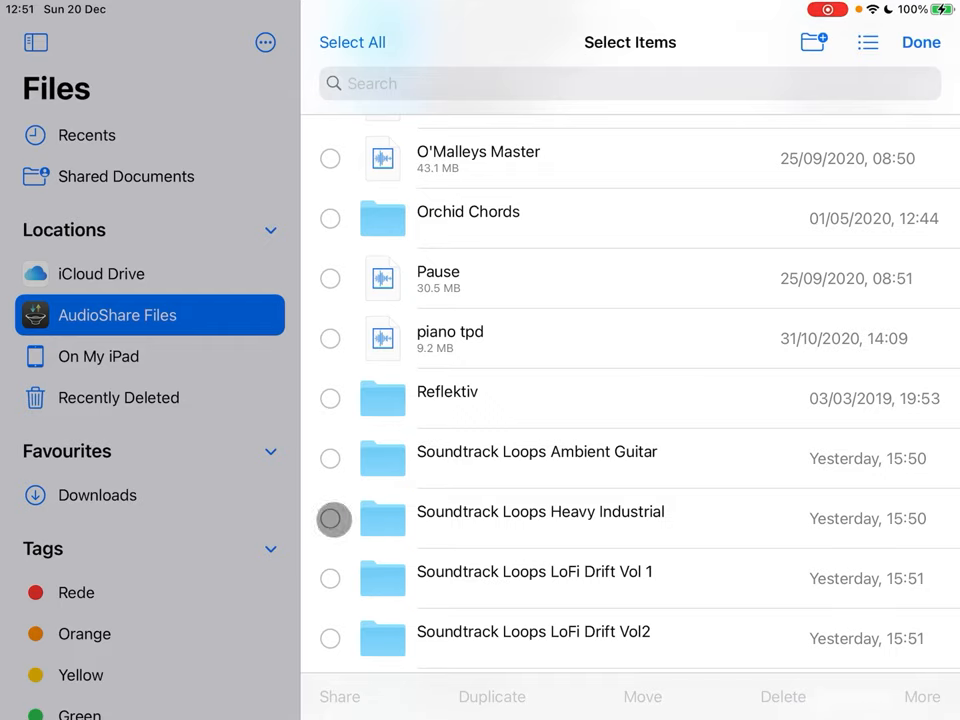
left_click(330, 518)
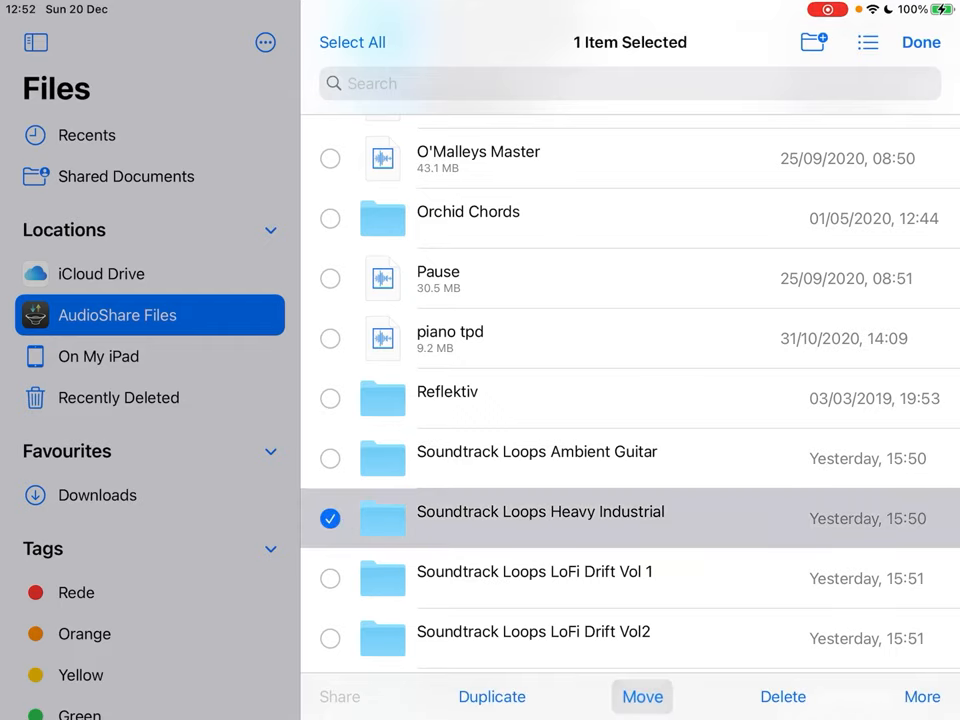
left_click(642, 696)
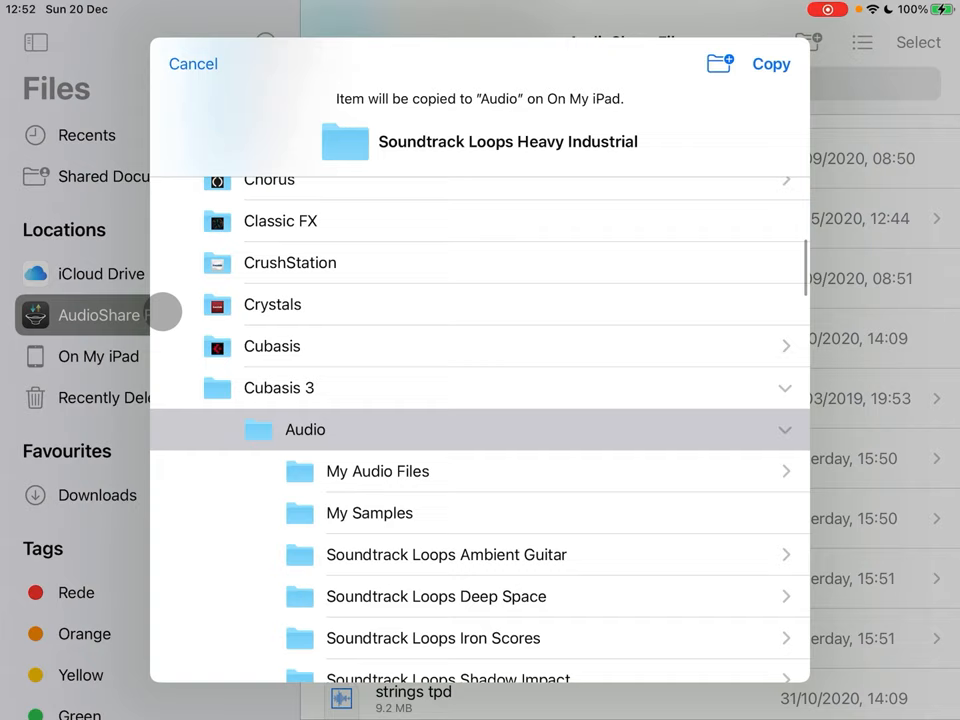
Step: Copy it into On My iPad > Cubasis 3 > MIDI
left_click(280, 388)
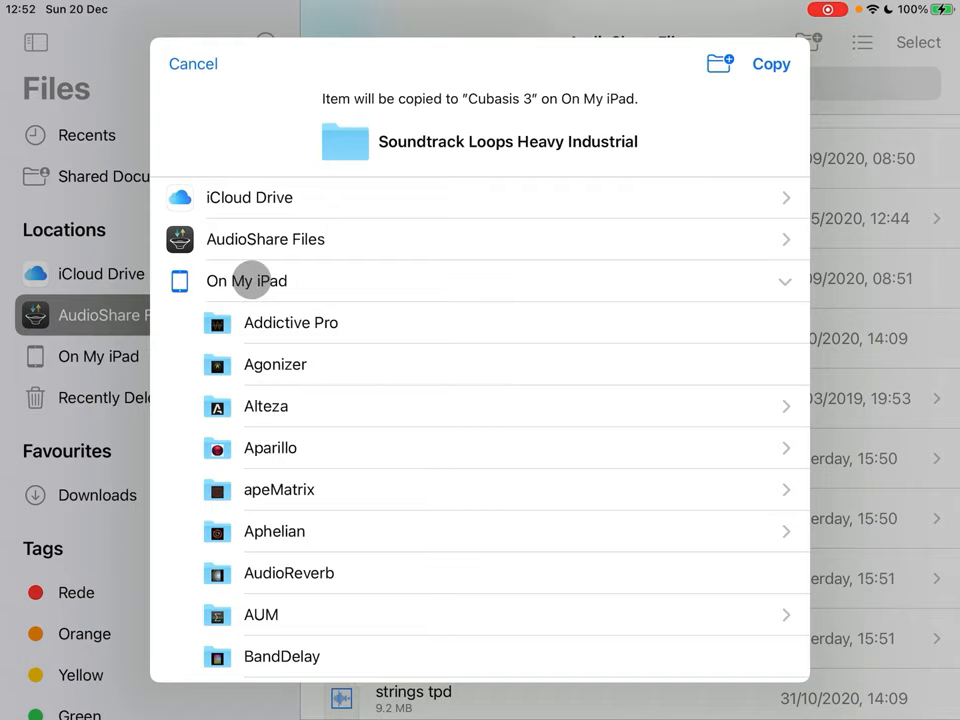
scroll("down", 3)
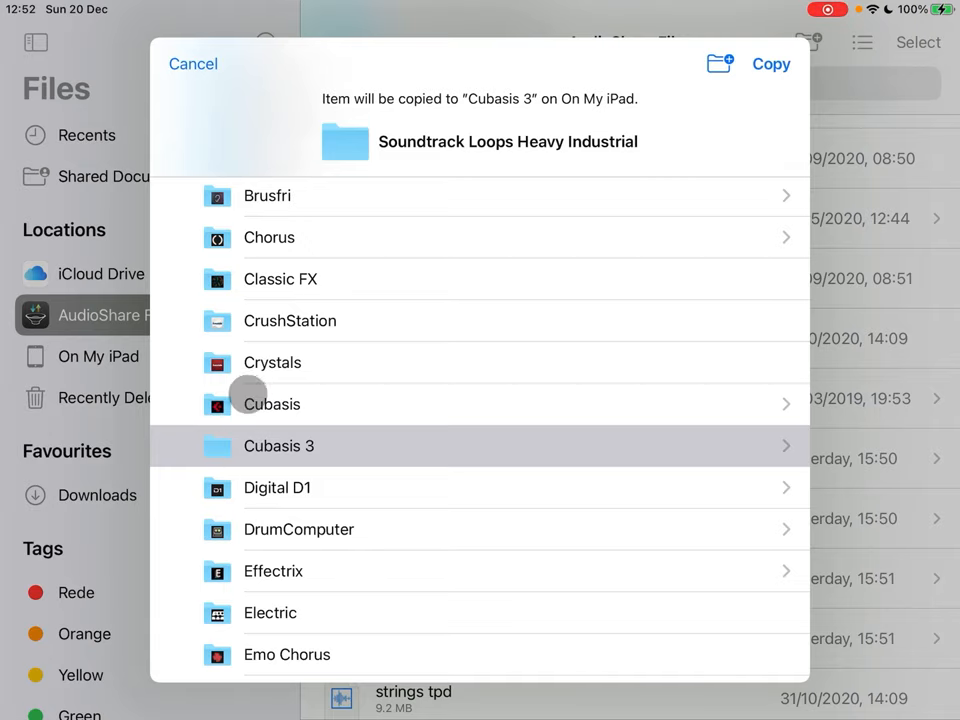
left_click(272, 404)
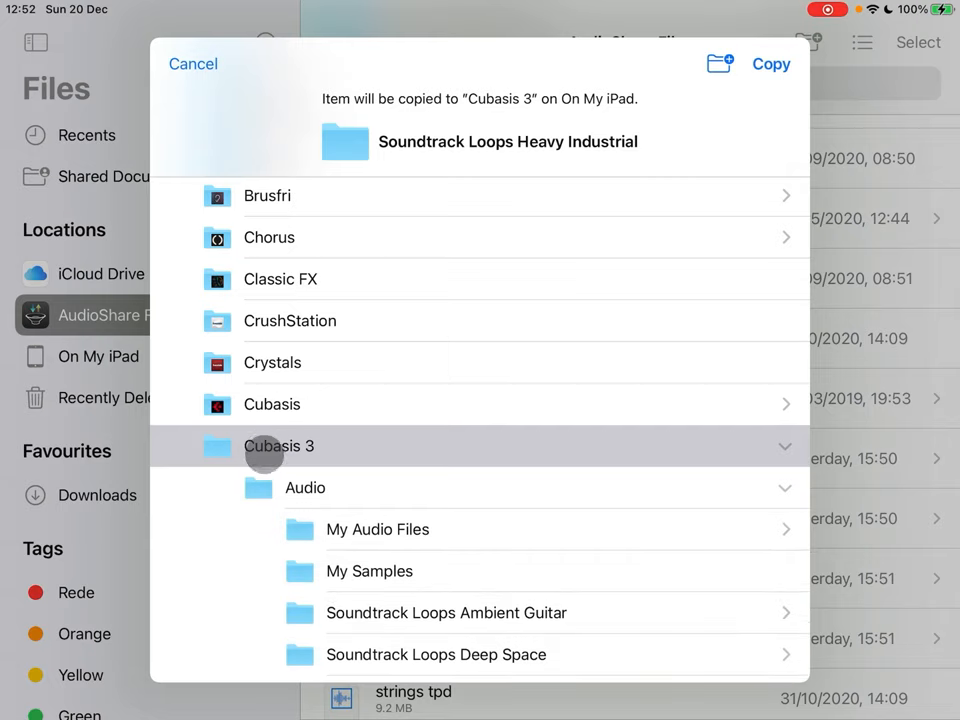
scroll("down", 3)
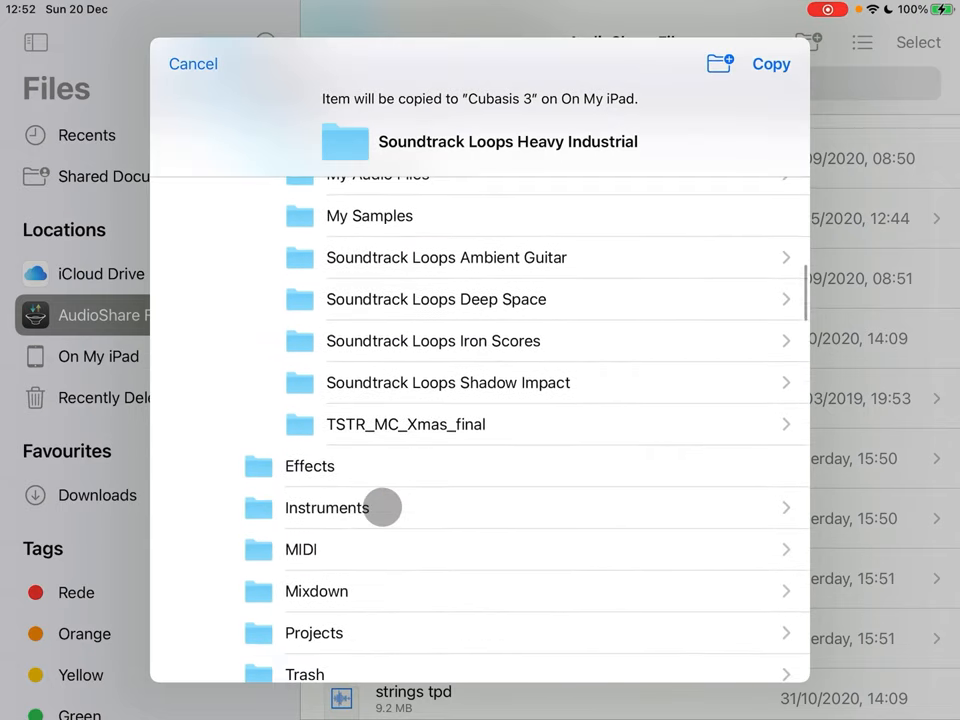
left_click(300, 548)
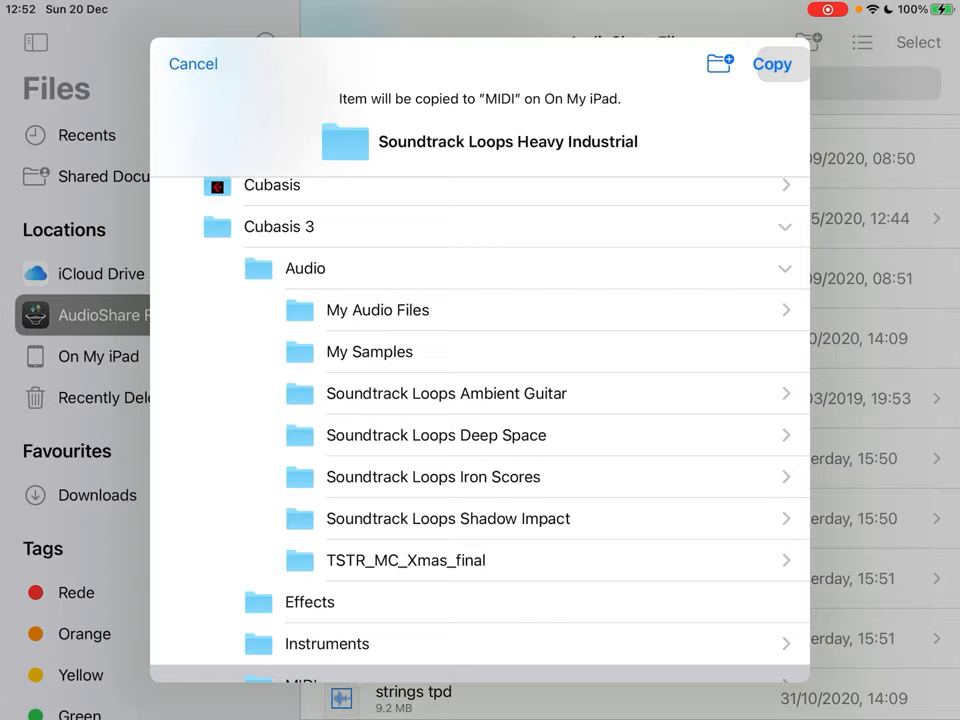
left_click(772, 62)
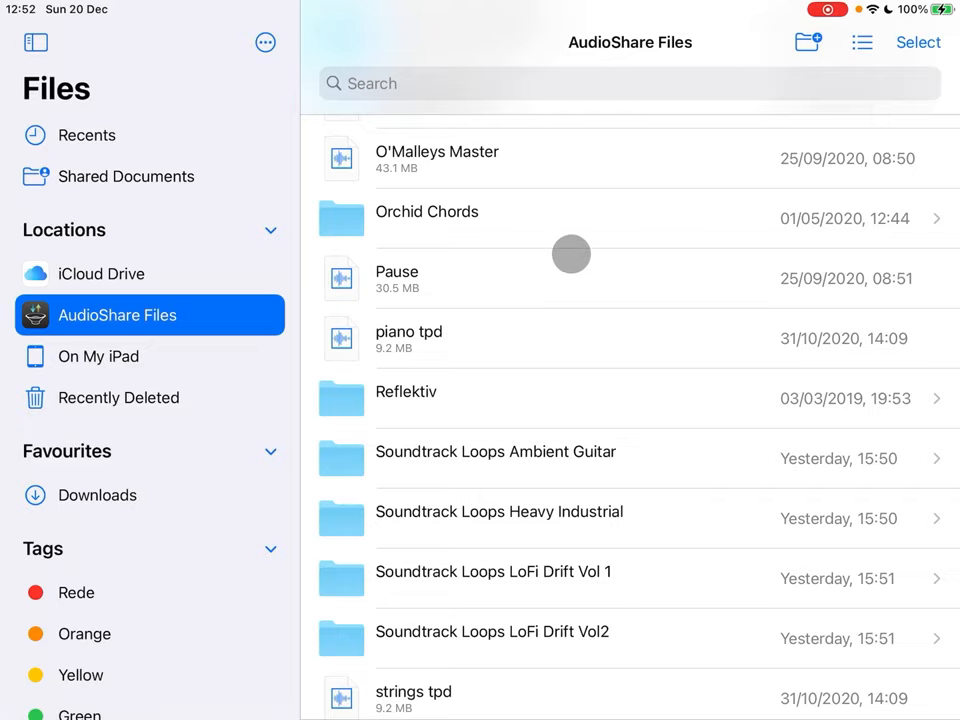
mouse_move(672, 464)
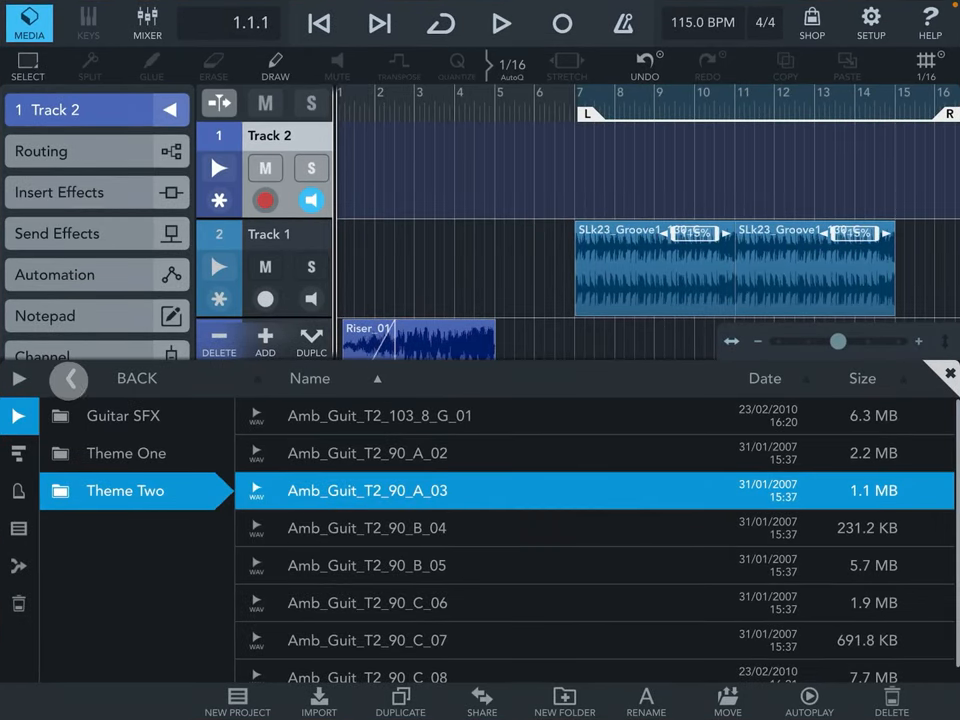
Step: In the MIDI library, look inside the copied Heavy Industrial folder's Drums and Beats loops
left_click(68, 378)
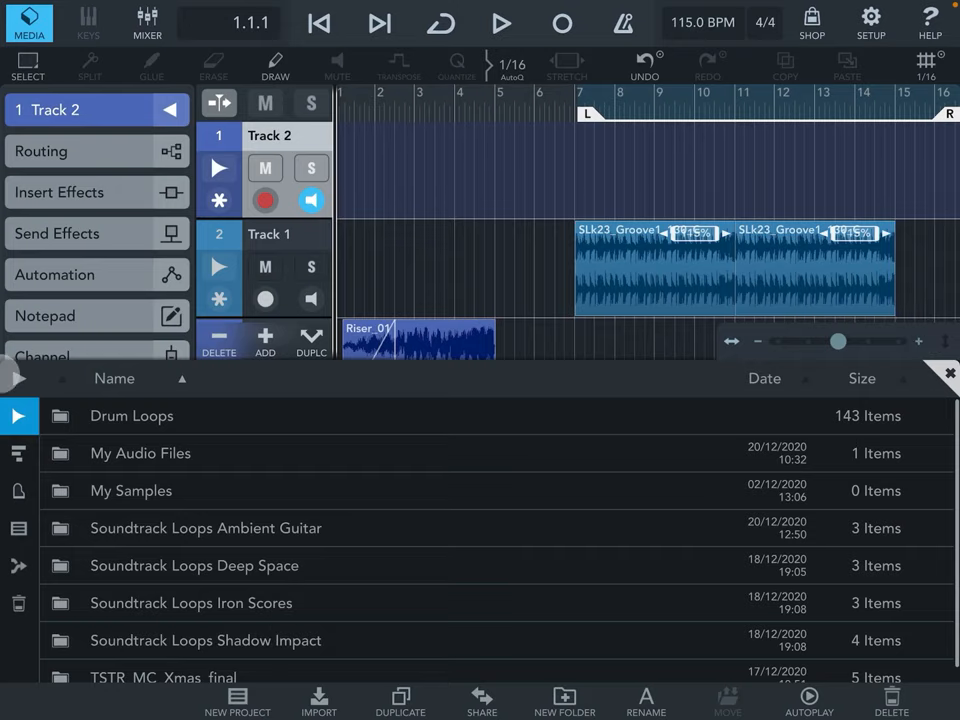
left_click(20, 378)
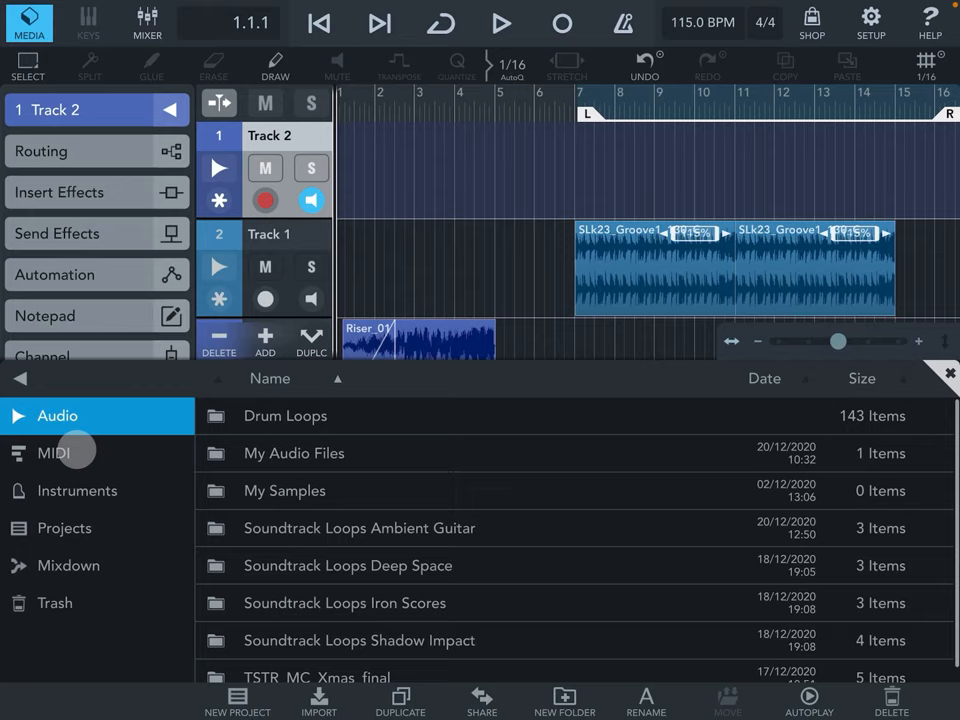
left_click(54, 452)
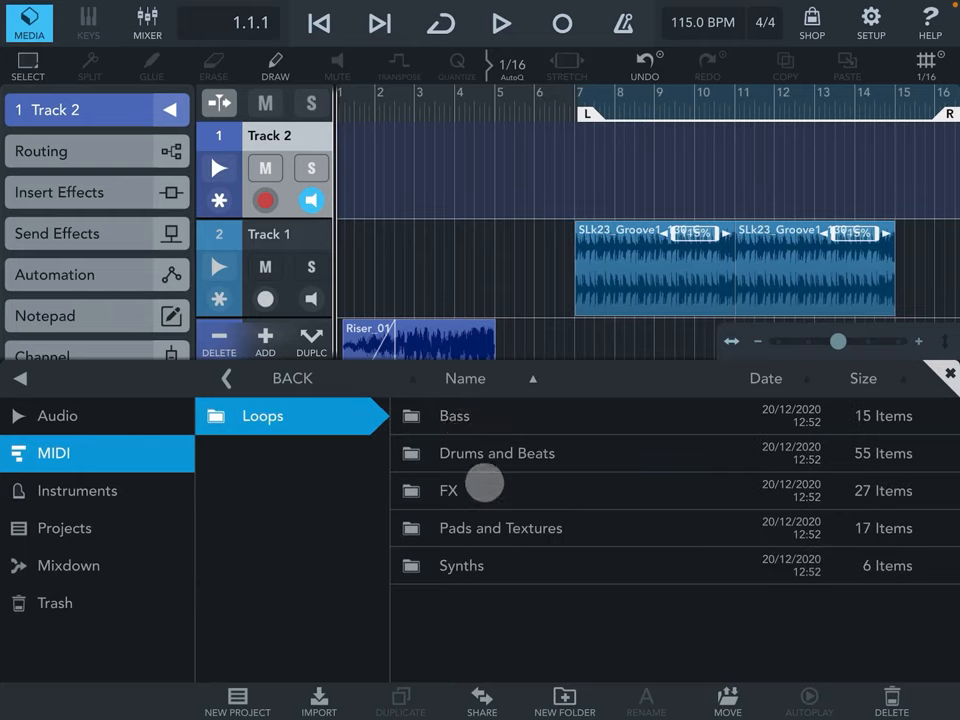
left_click(496, 452)
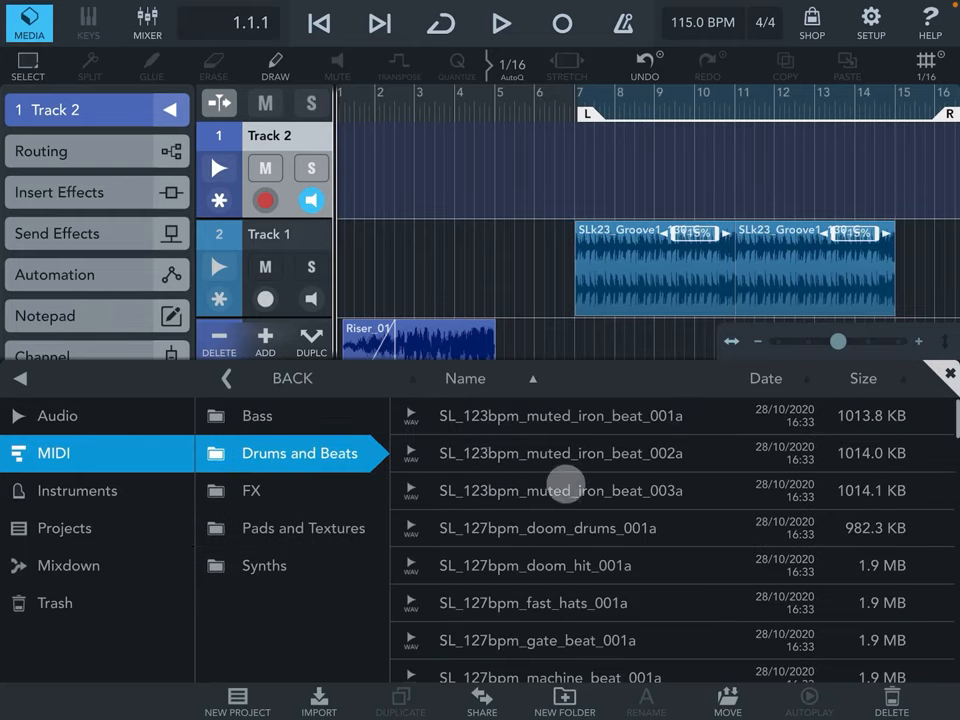
left_click(548, 528)
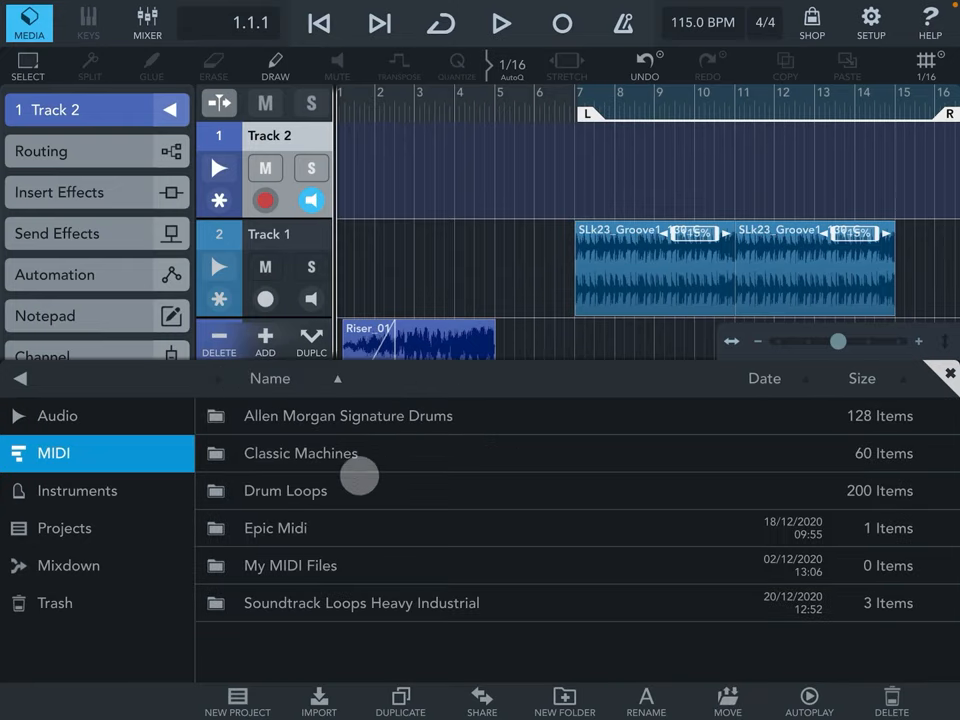
mouse_move(304, 584)
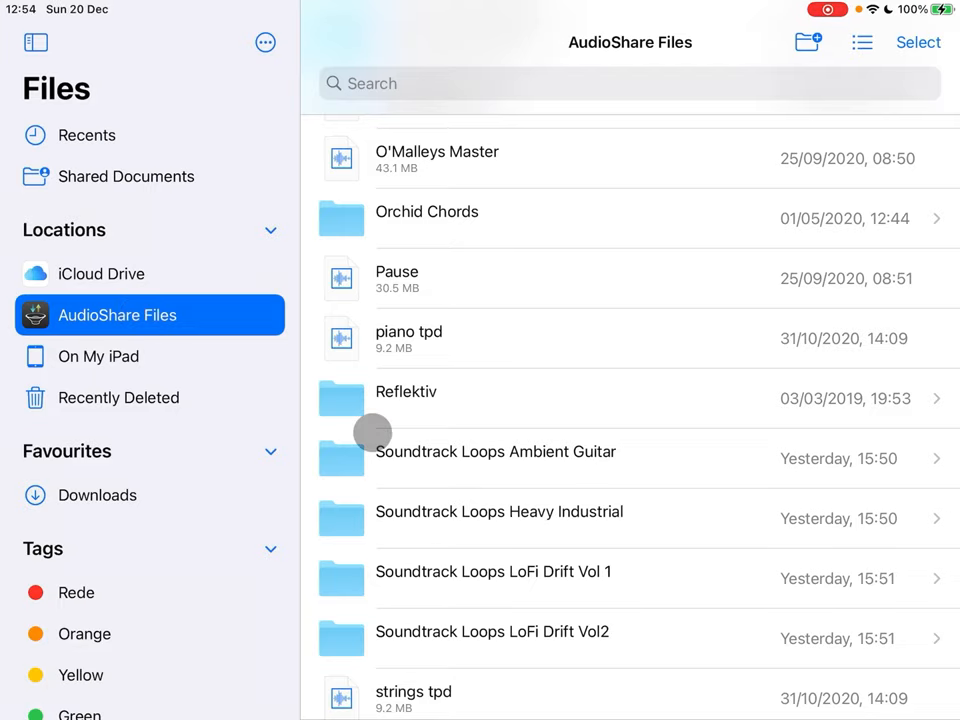
Step: Copy the Soundtrack Loops Heavy Industrial folder into Cubasis 3 > Audio instead
left_click(916, 42)
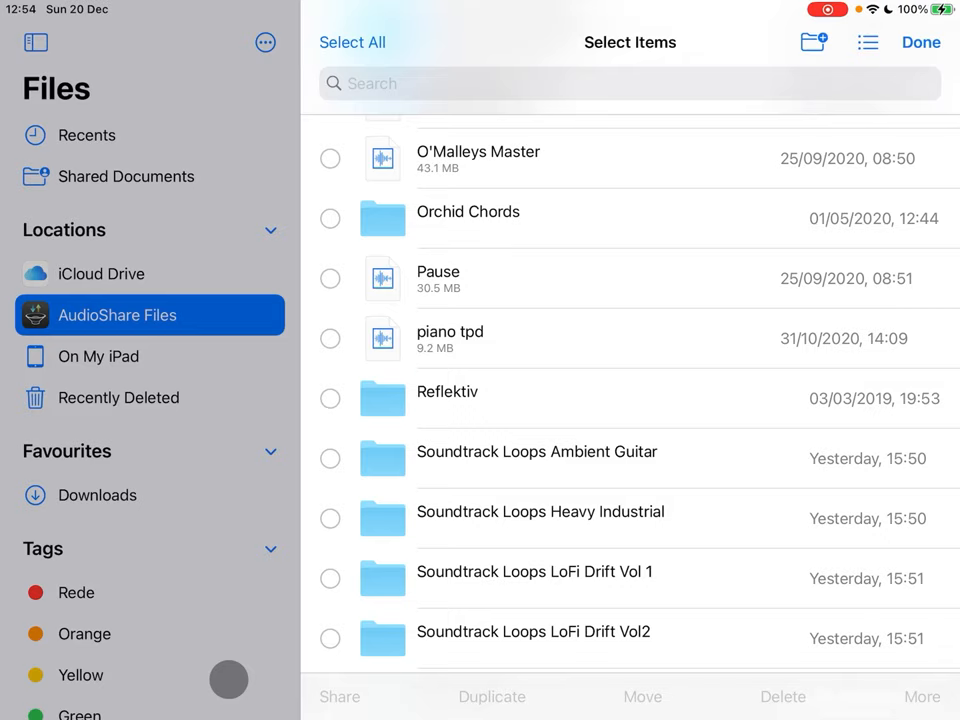
left_click(330, 518)
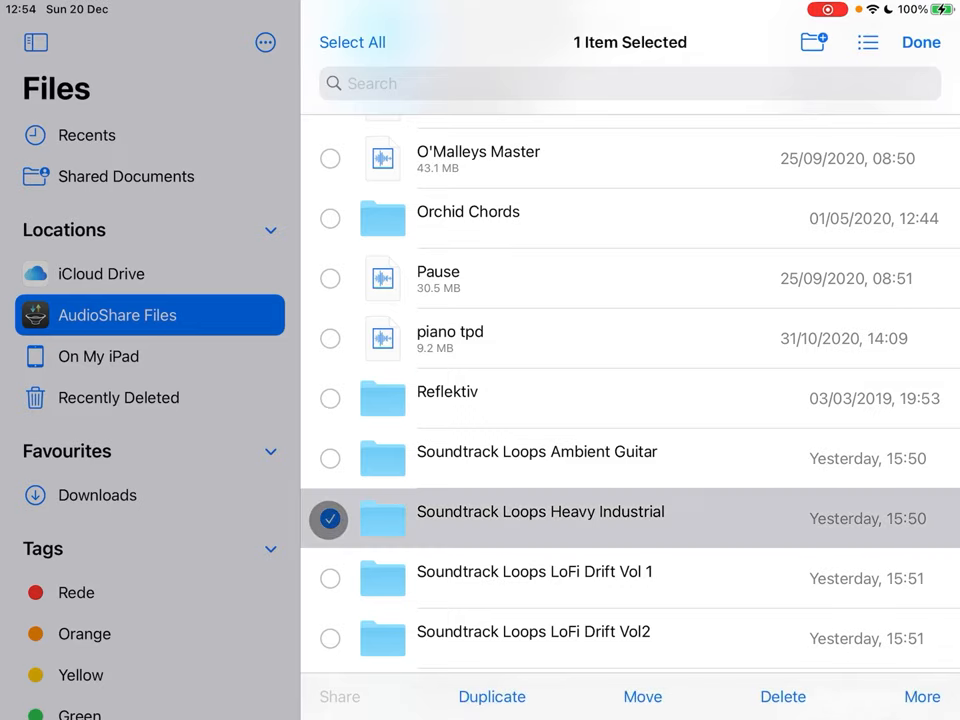
left_click(642, 696)
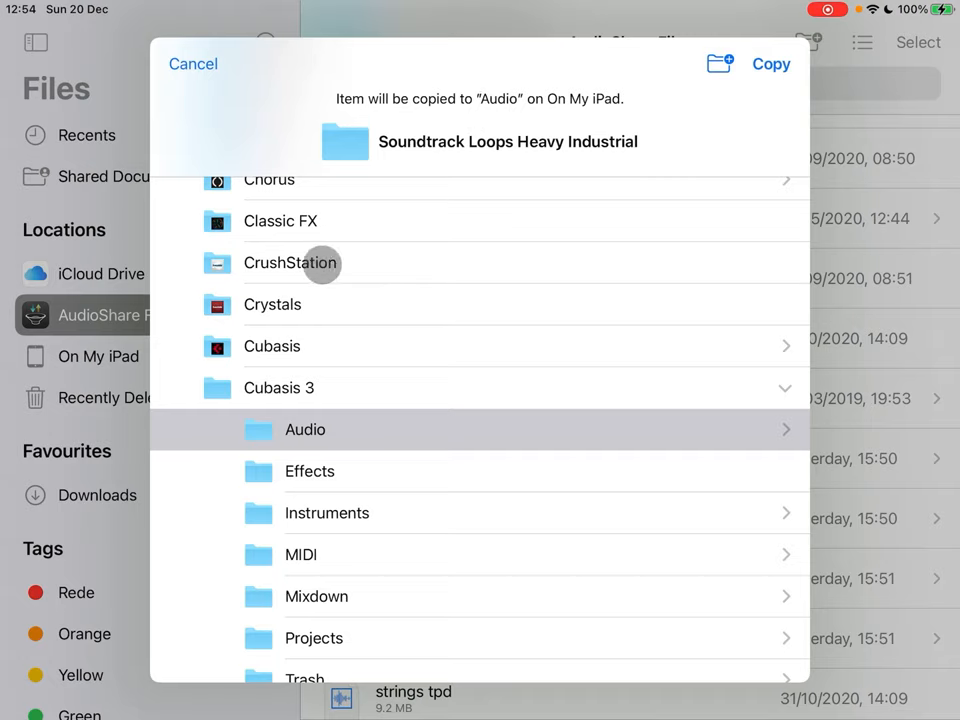
left_click(772, 62)
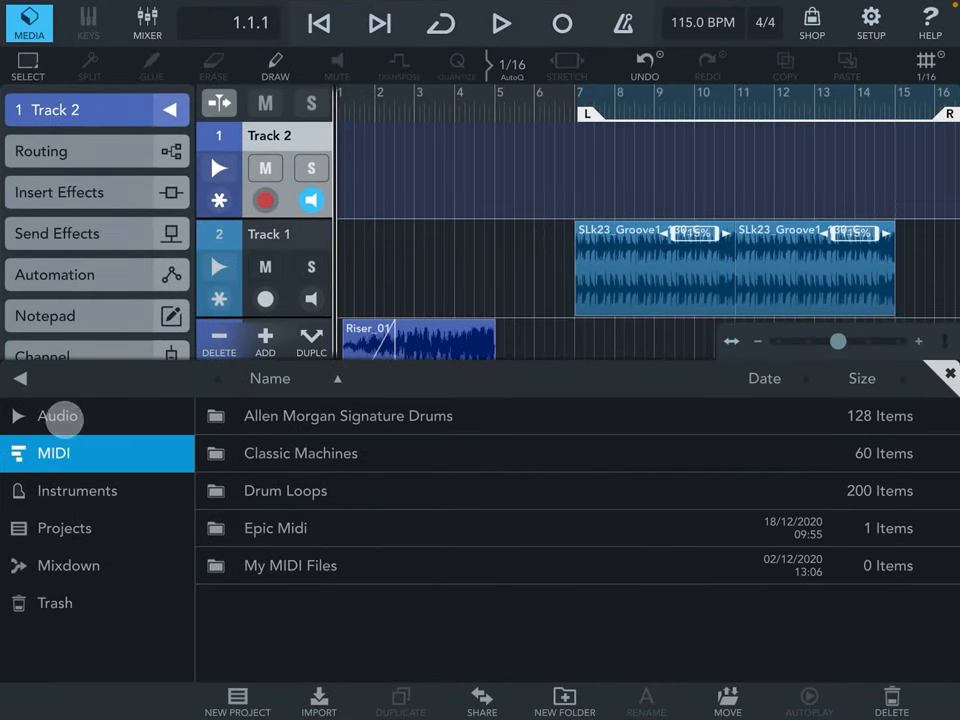
Step: Browse into Soundtrack Loops Heavy Industrial > Loops > Drums and Beats in the Audio library
left_click(58, 416)
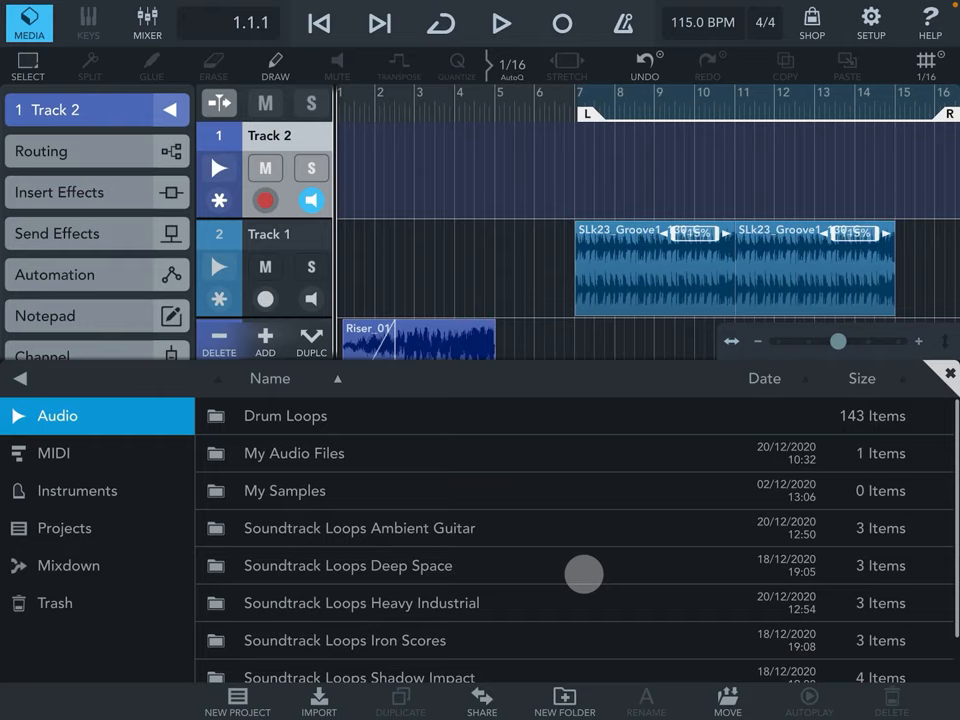
scroll("down", 3)
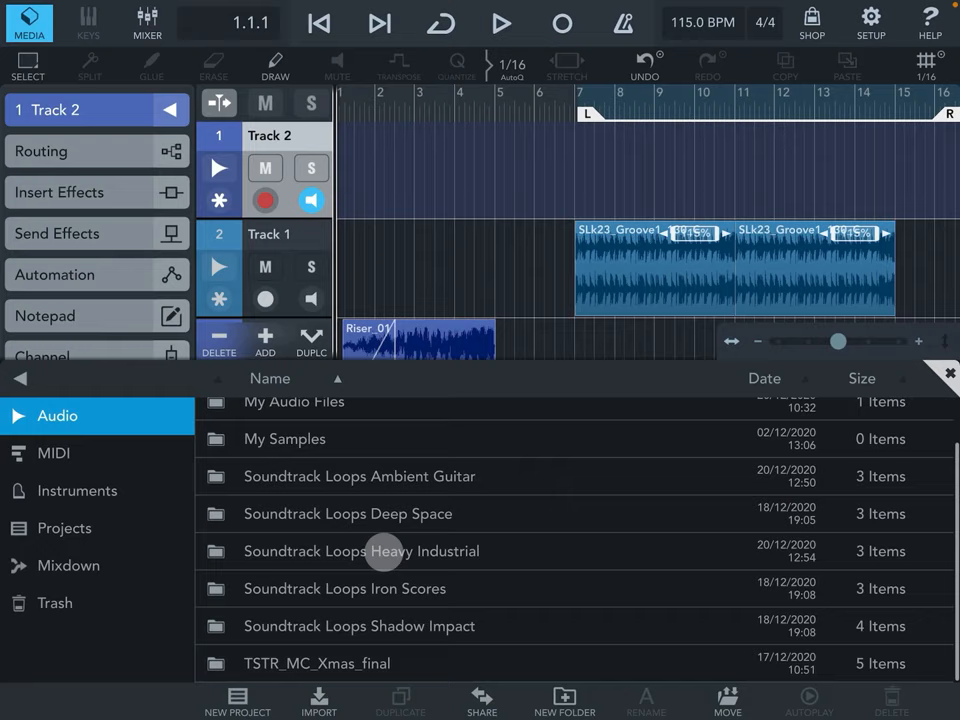
double_click(360, 552)
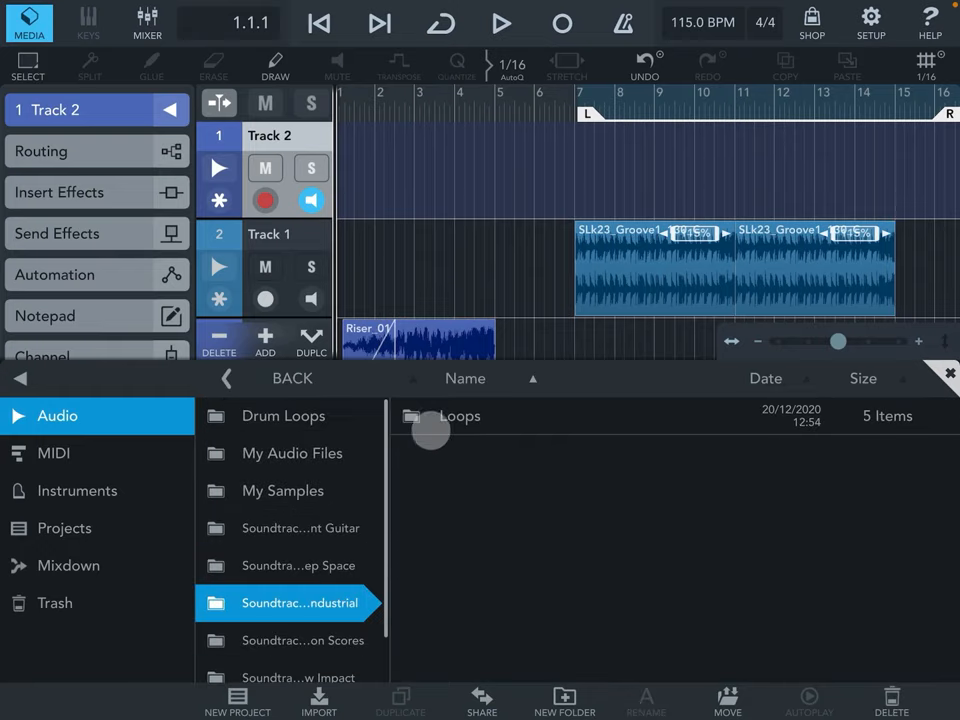
left_click(460, 416)
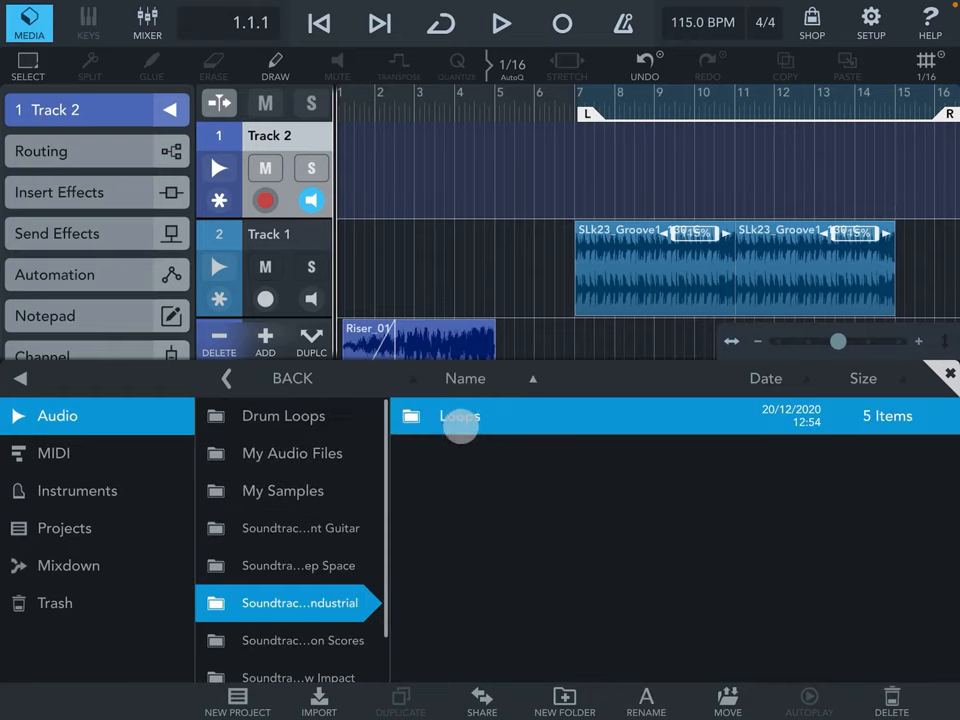
double_click(460, 416)
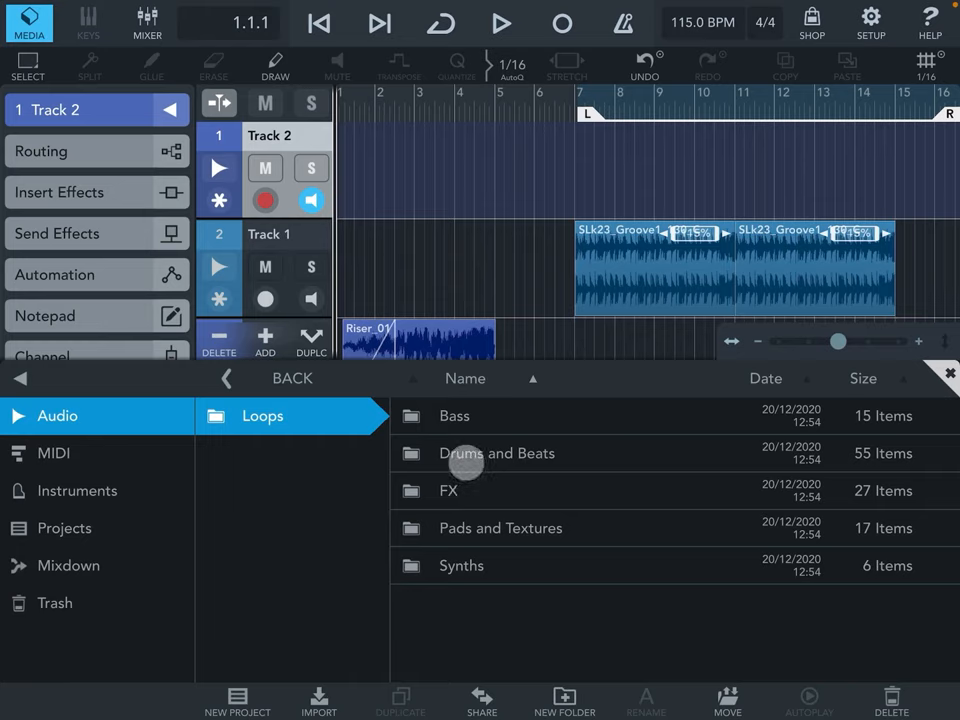
left_click(496, 452)
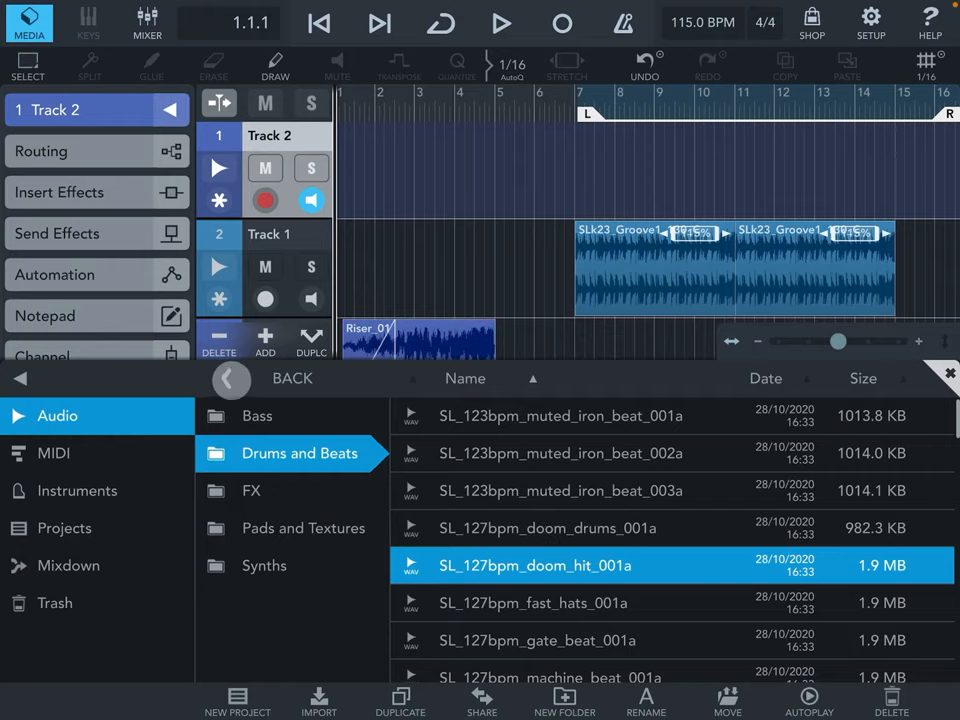
Step: Navigate back up to the top level of the Audio library
left_click(232, 378)
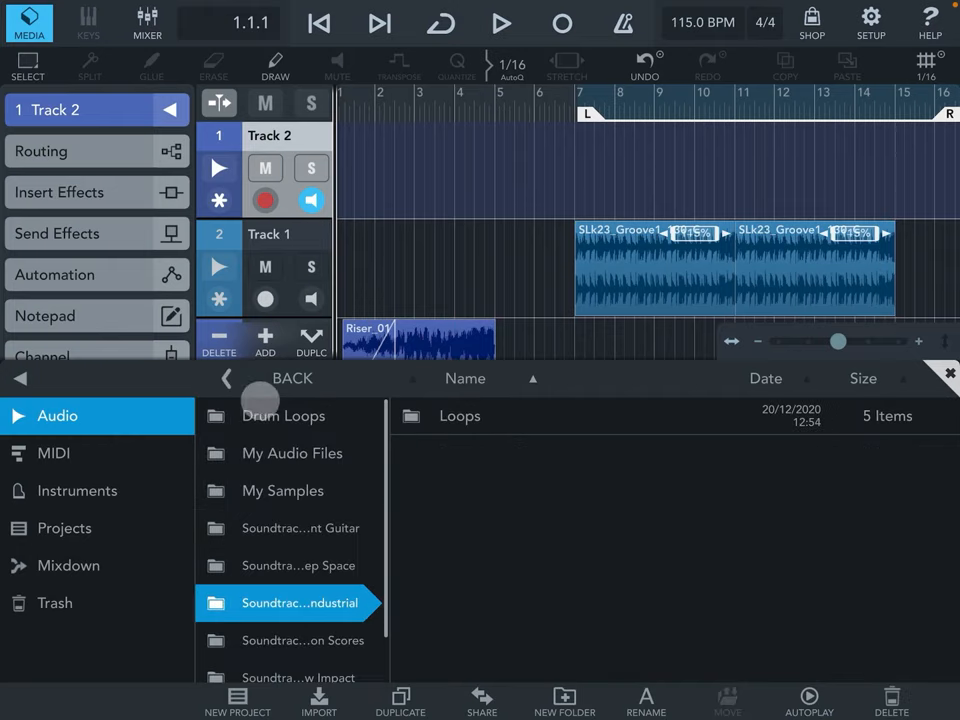
left_click(292, 378)
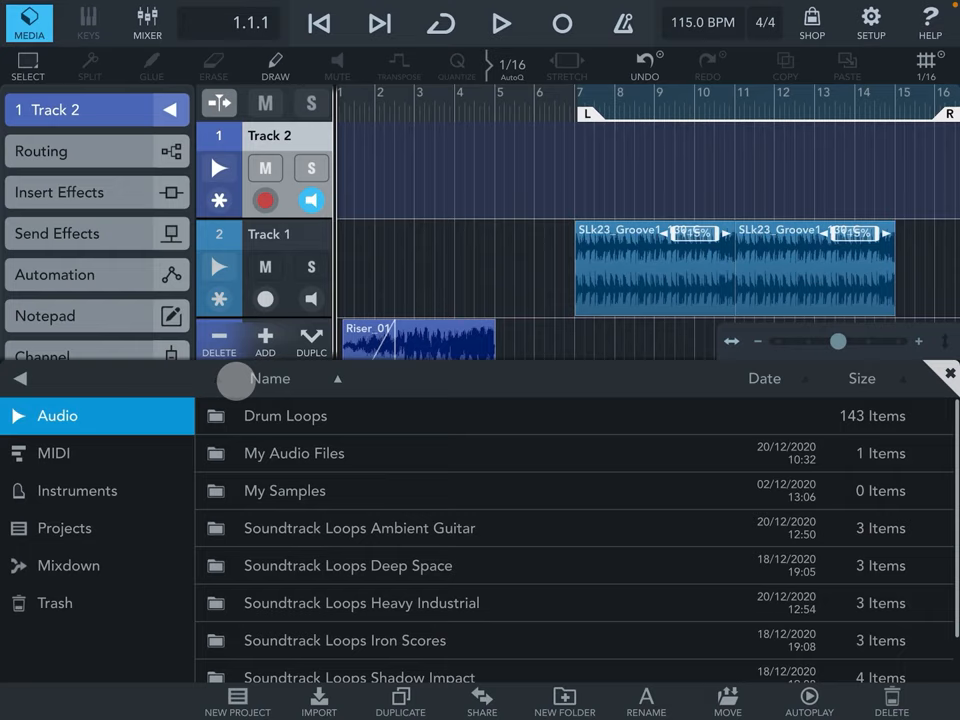
mouse_move(544, 604)
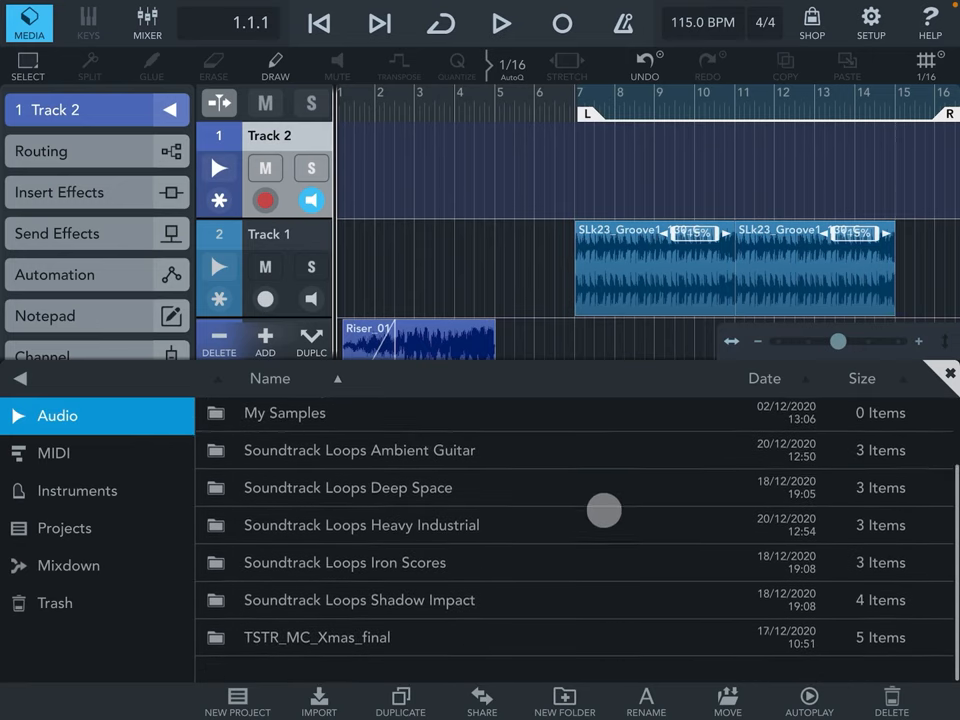
Step: Move the Ambient Guitar and Deep Space folders into My Audio Files
scroll("down", 3)
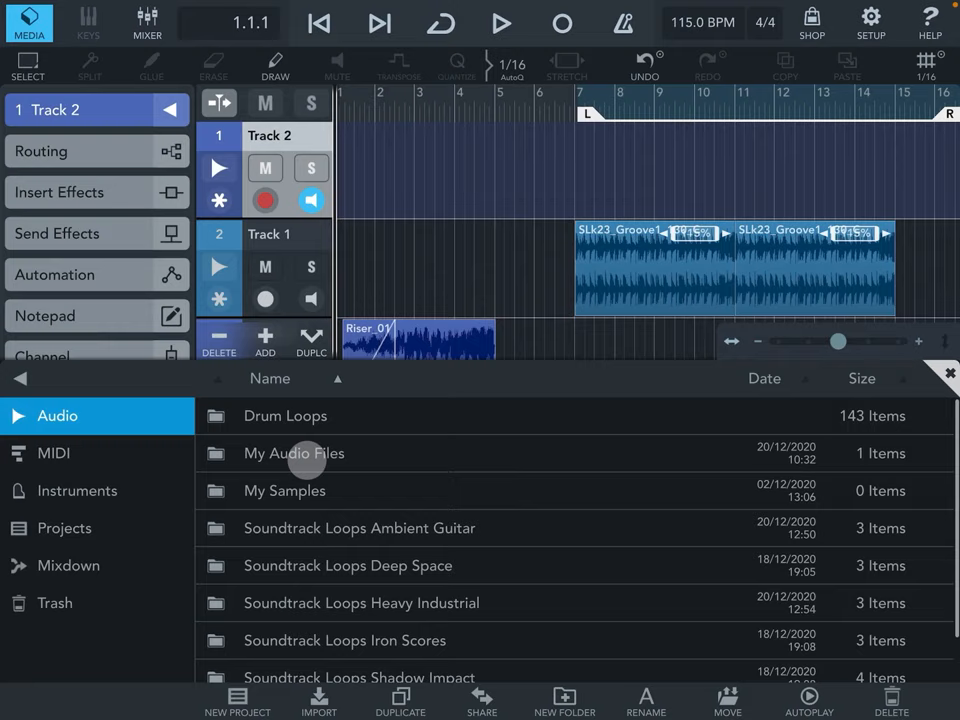
left_click(294, 452)
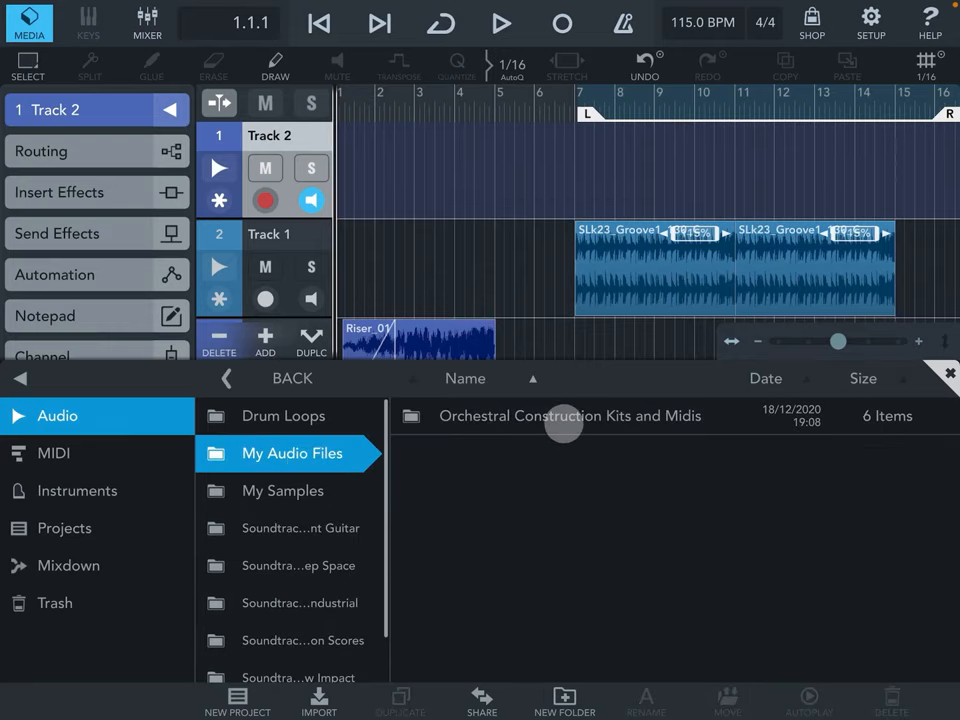
double_click(570, 416)
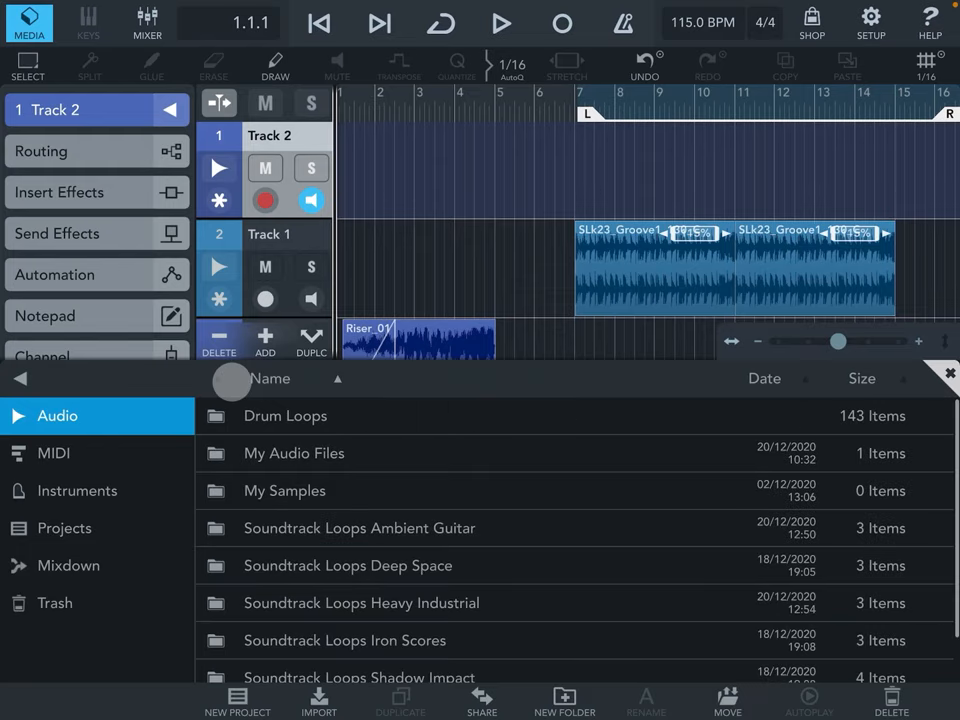
mouse_move(350, 528)
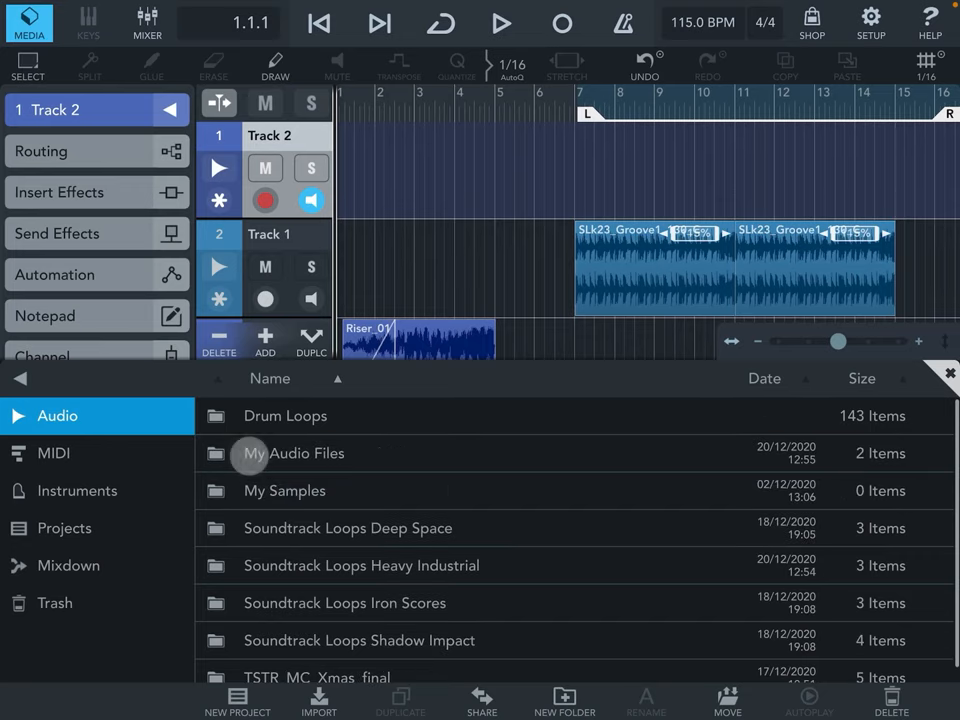
mouse_move(332, 528)
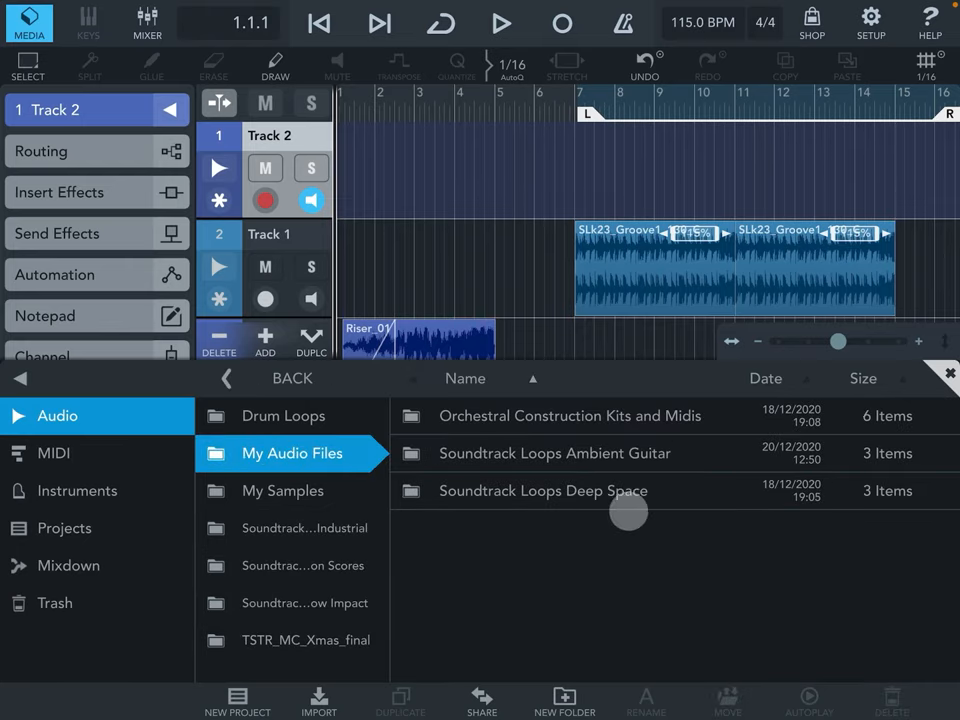
Step: Check My Audio Files contents, including Drum Loops, then return to the library top
left_click(284, 452)
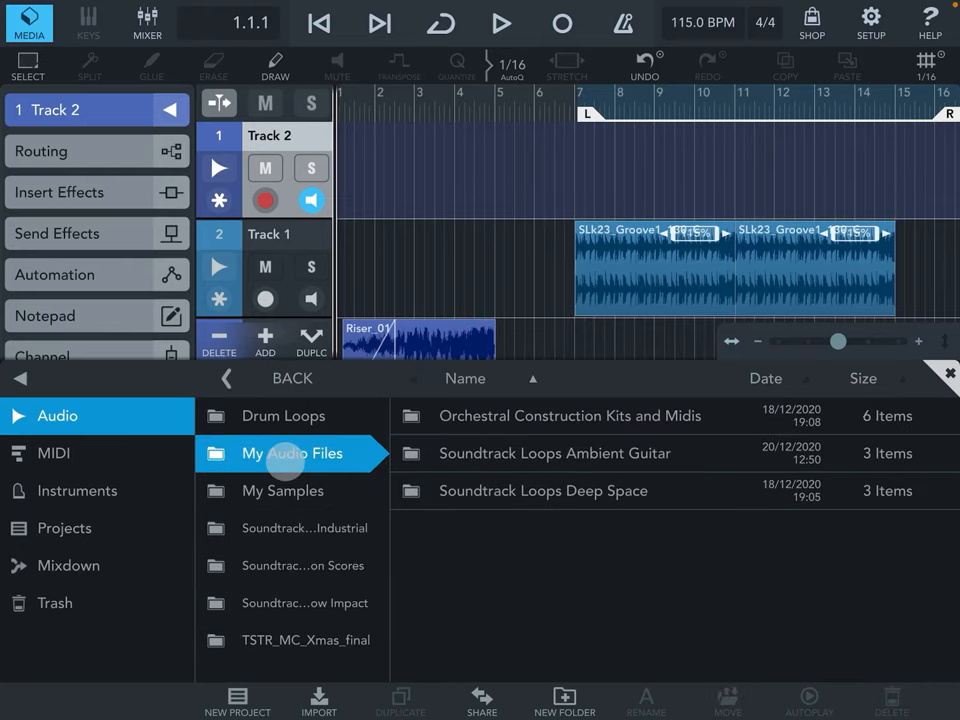
left_click(284, 416)
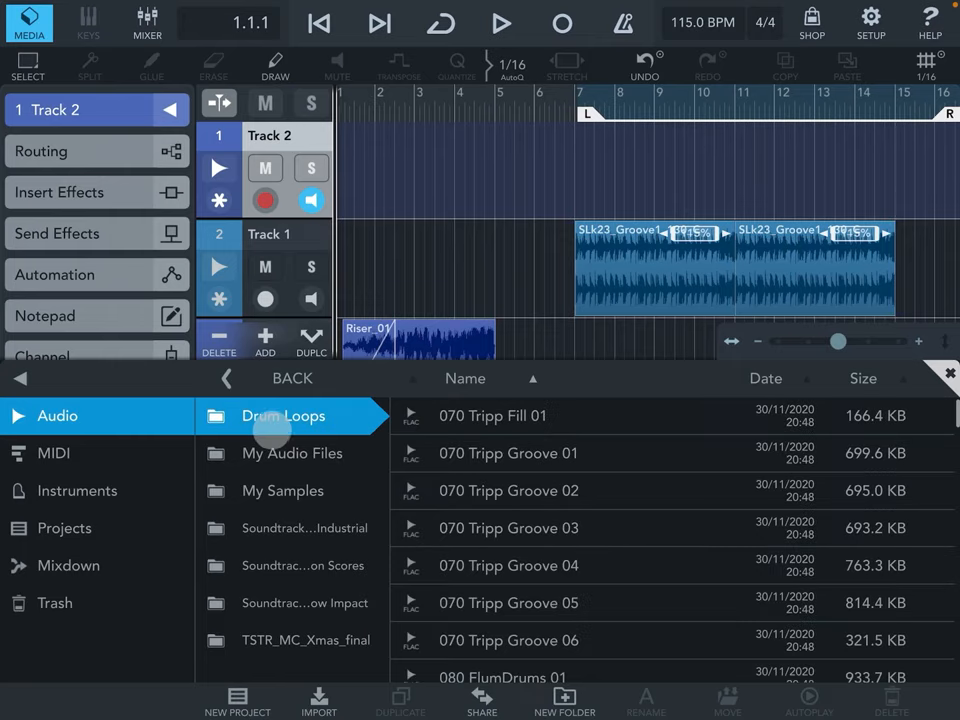
left_click(224, 378)
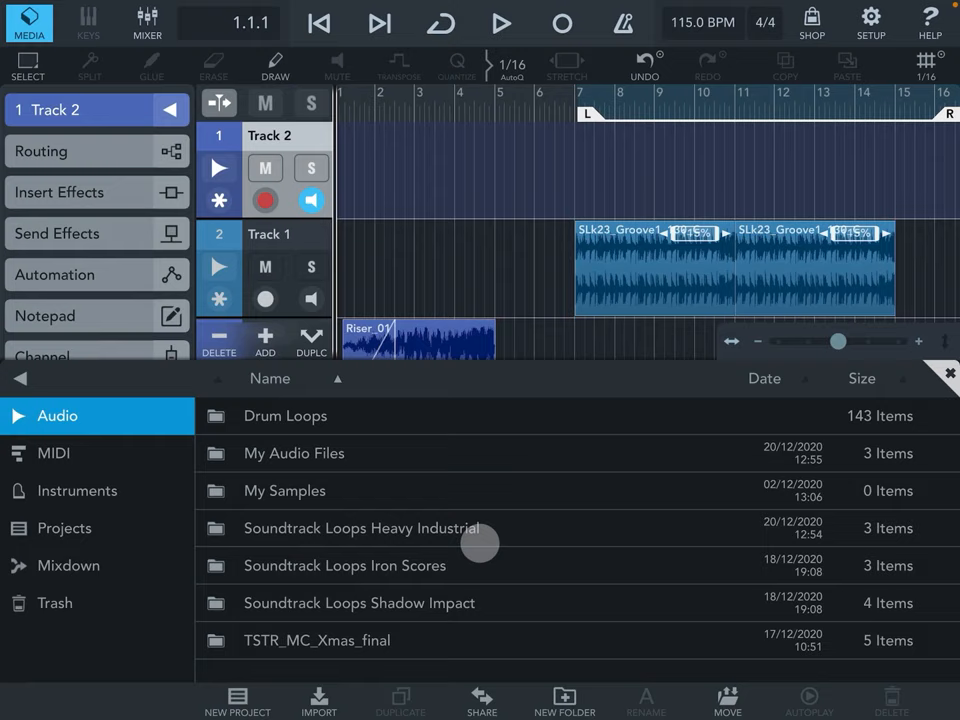
mouse_move(450, 576)
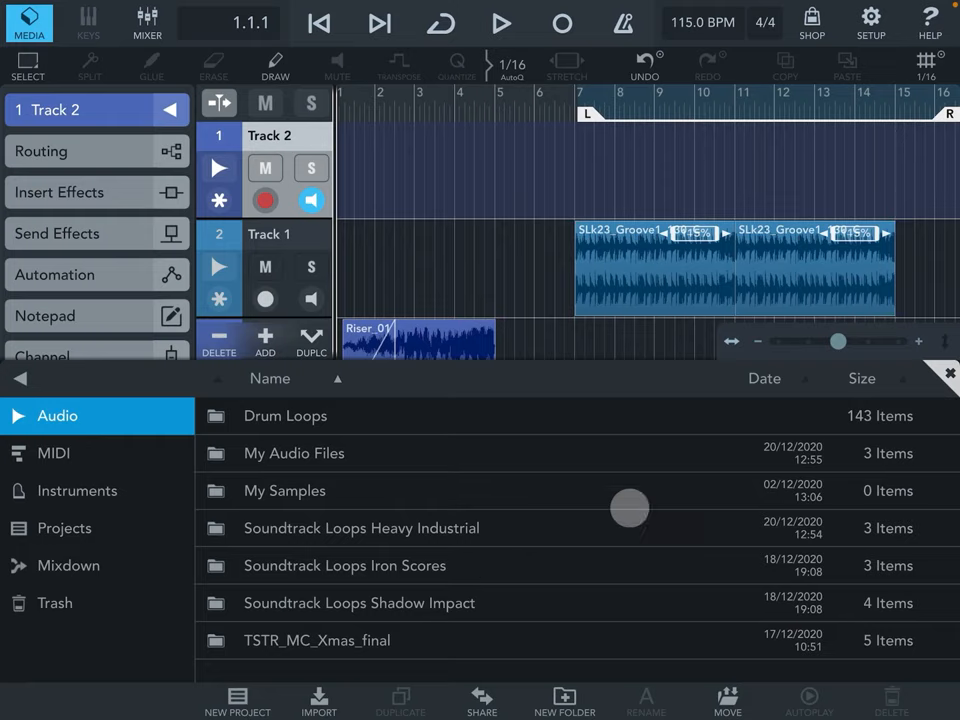
mouse_move(410, 620)
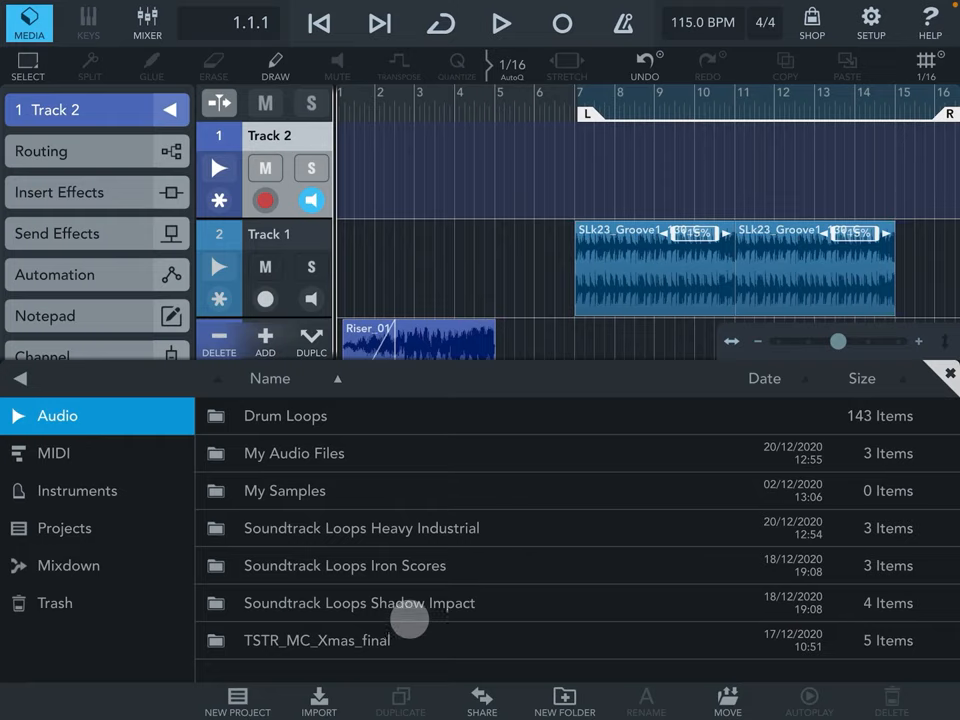